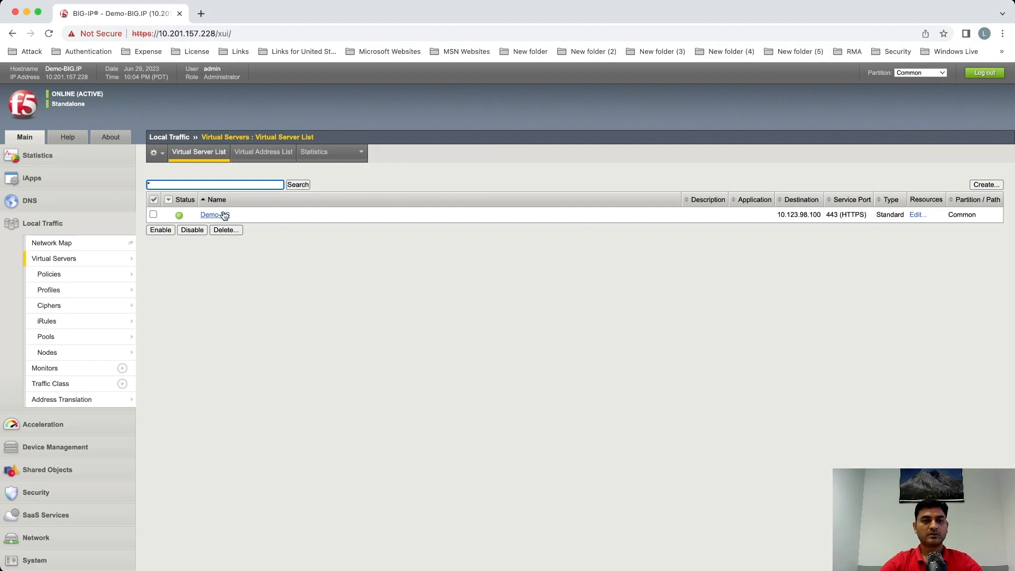
# - Open the Demo-VS virtual server and scroll to confirm its client SSL profile is Demo1
pyautogui.click(210, 214)
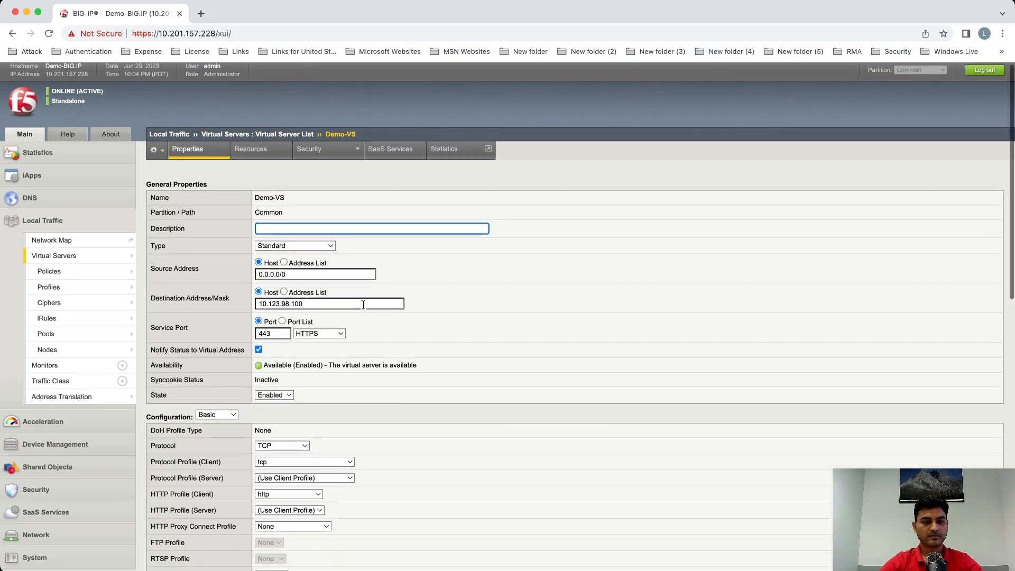
pyautogui.scroll(-3)
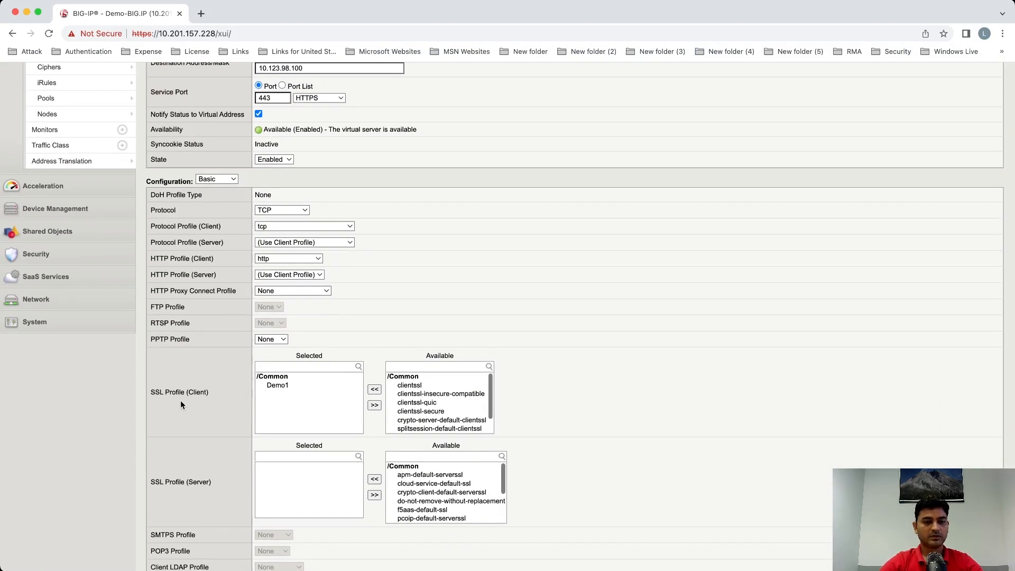
pyautogui.moveTo(289, 390)
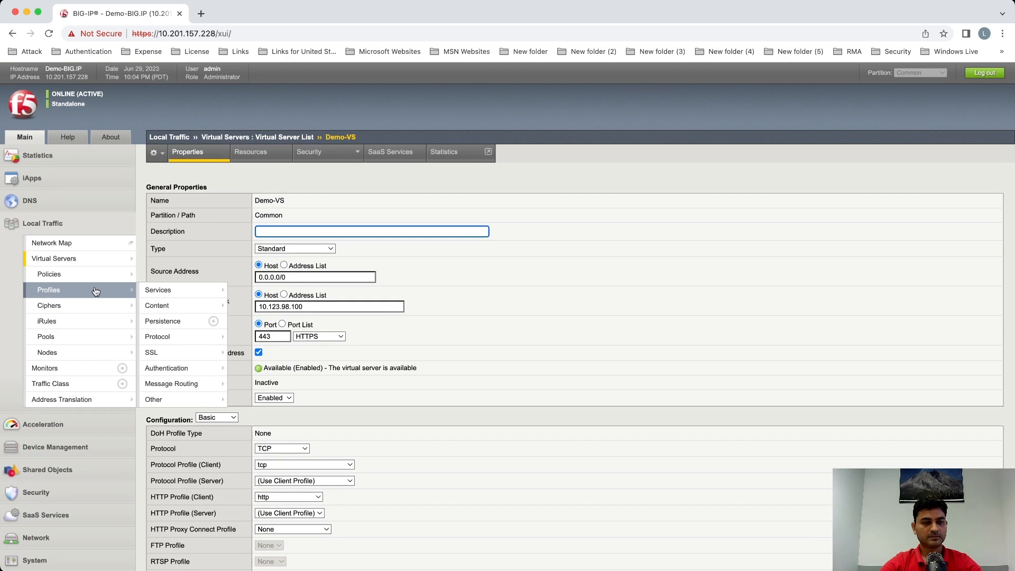
# - Open the Demo1 client SSL profile and scroll its advanced settings down to Cache Size 0
pyautogui.click(245, 352)
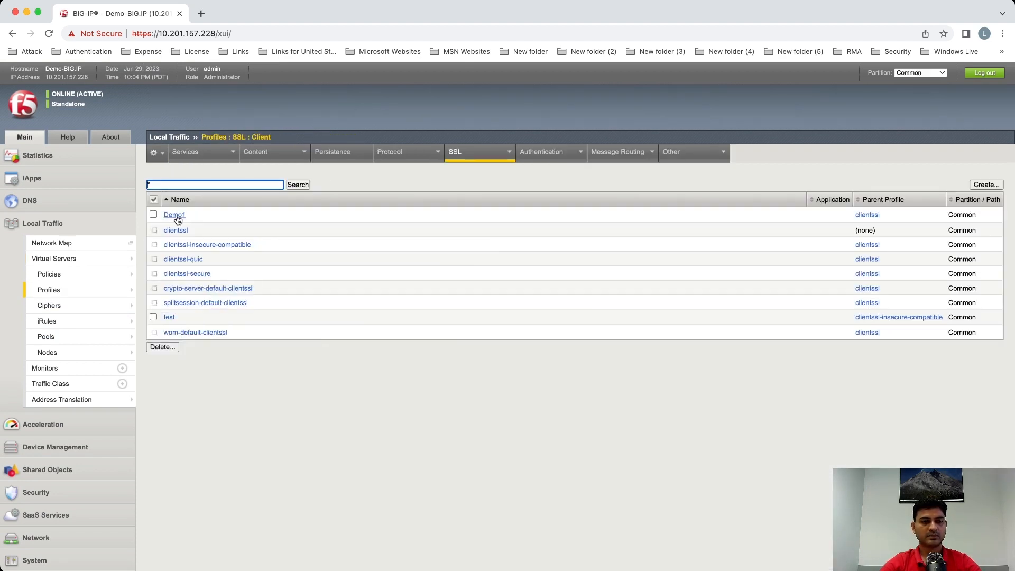
pyautogui.click(174, 214)
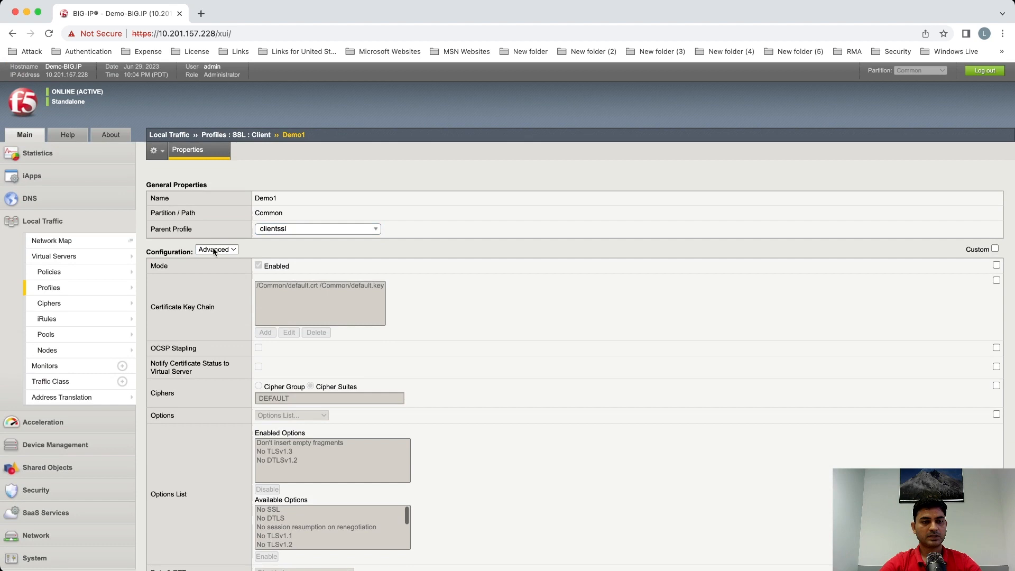
pyautogui.scroll(-3)
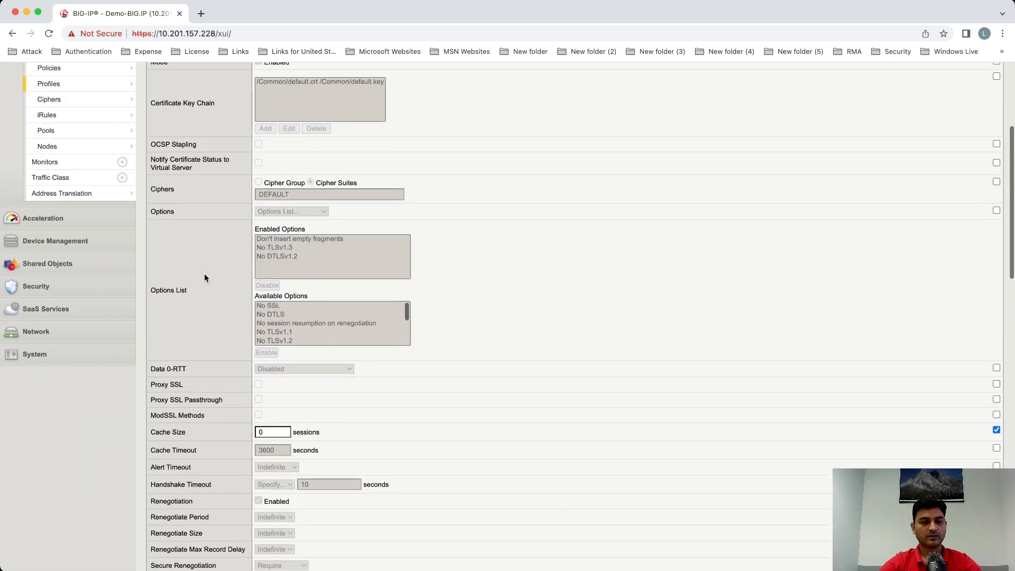
pyautogui.scroll(-3)
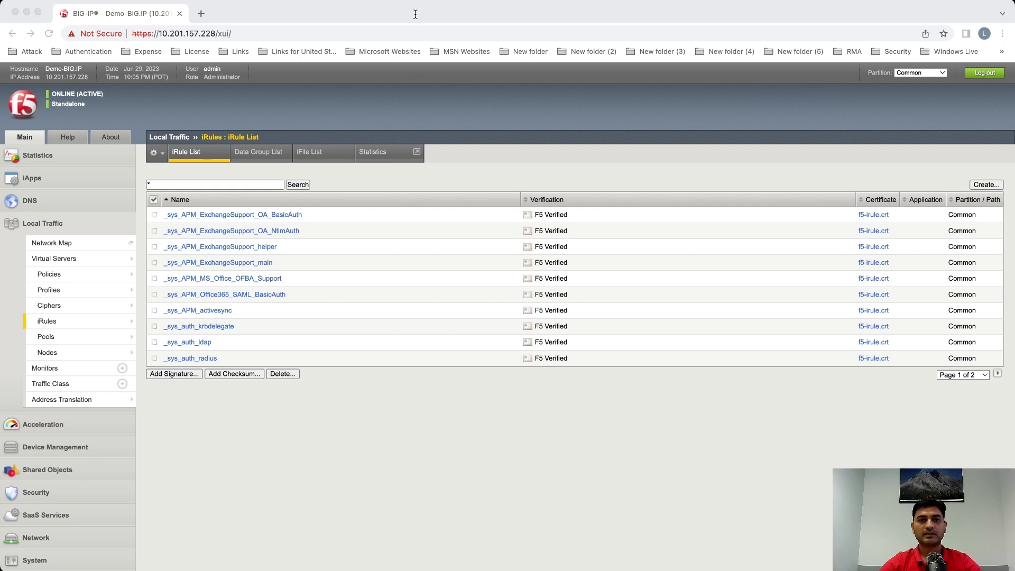
pyautogui.moveTo(297, 176)
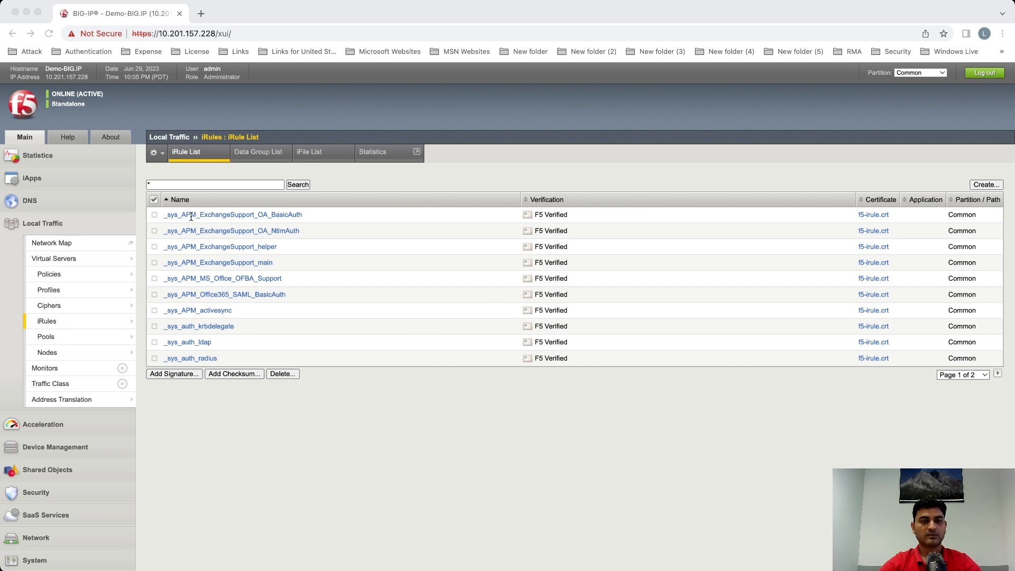
pyautogui.moveTo(508, 504)
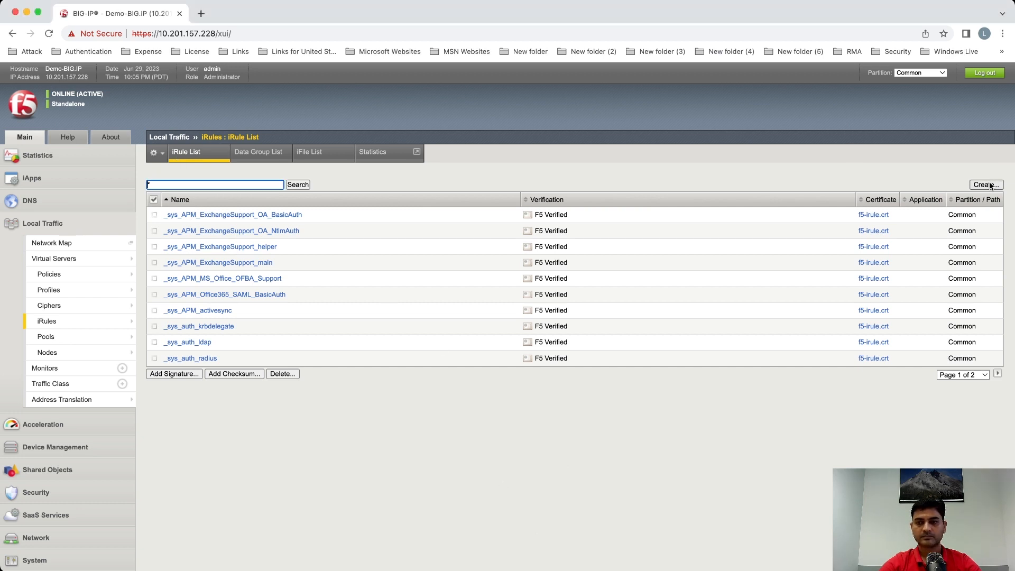
# - Create and save iRule 'Demo' with a CLIENTSSL_HANDSHAKE block logging CLIENT_RANDOM session secrets
pyautogui.click(983, 184)
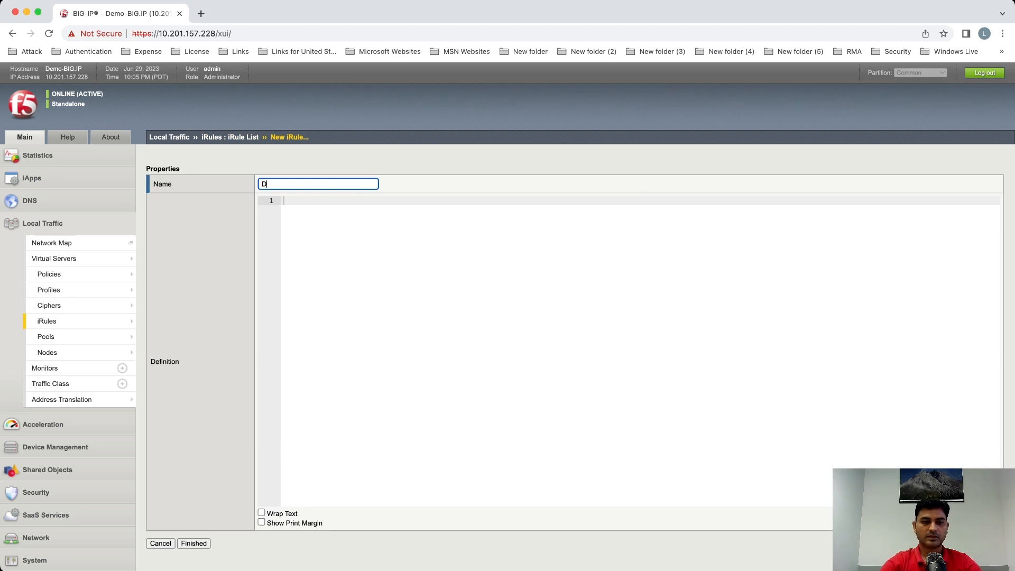
pyautogui.write('emo')
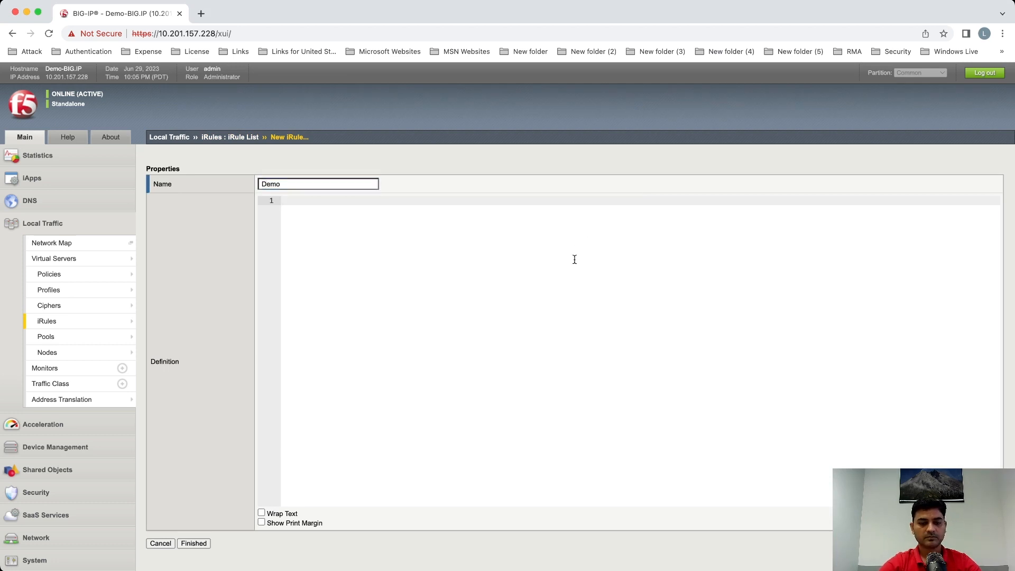
pyautogui.write('when CLIENTSSL_HANDSHAKE {')
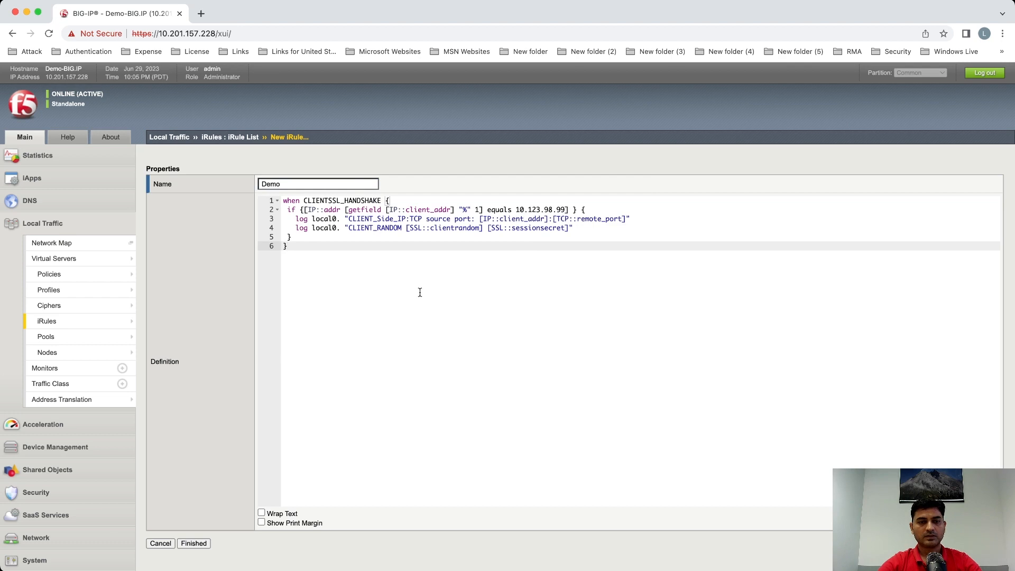
pyautogui.moveTo(382, 197)
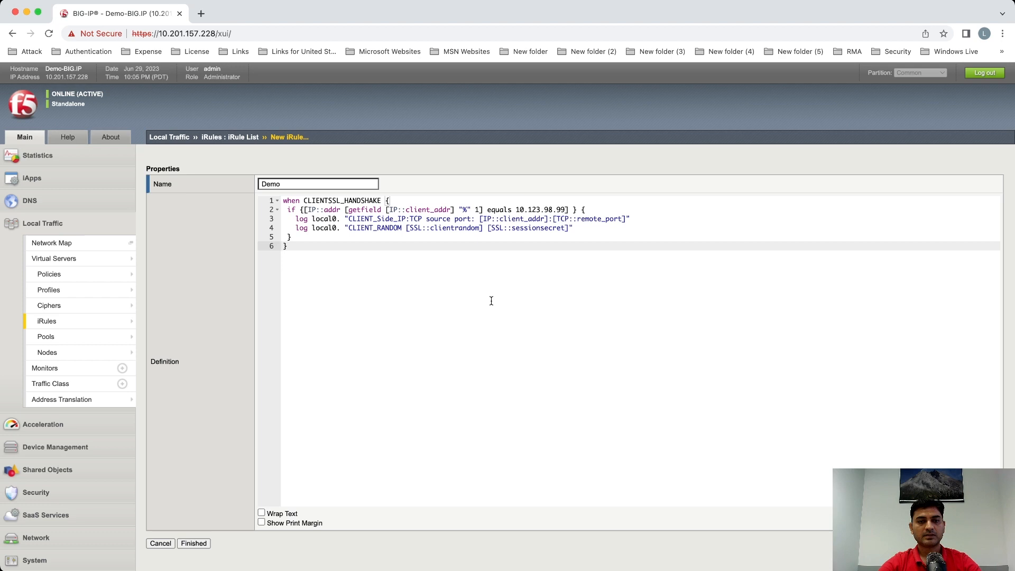
pyautogui.moveTo(375, 248)
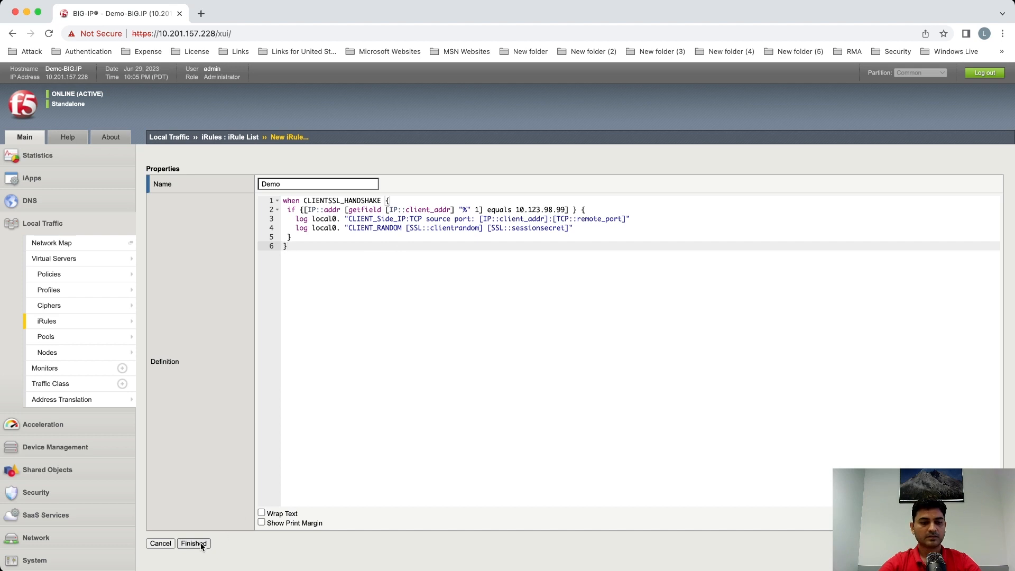
pyautogui.click(193, 543)
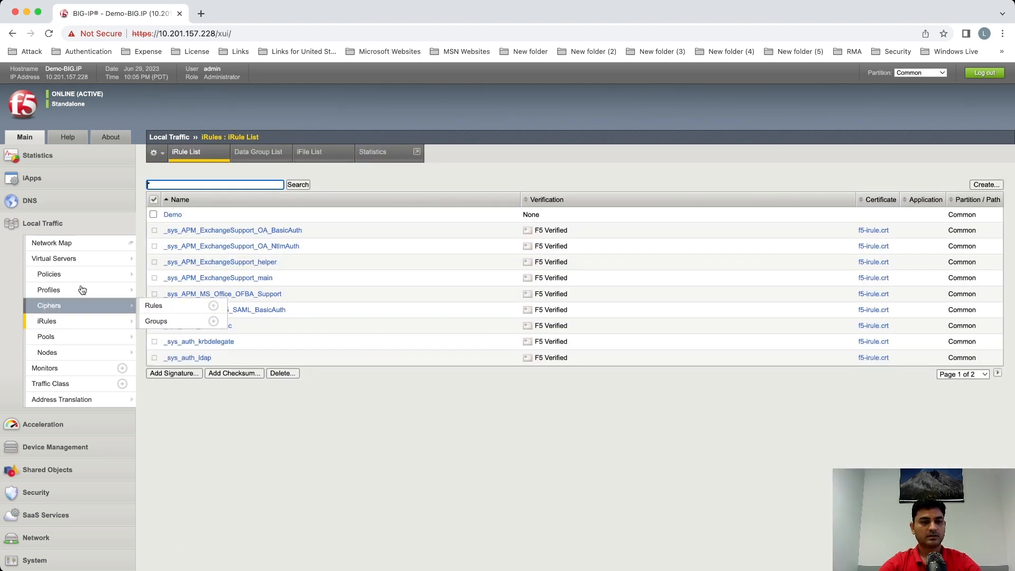
# - Move the Demo iRule to Enabled in Demo-VS's Resources iRule list and finish
pyautogui.click(54, 259)
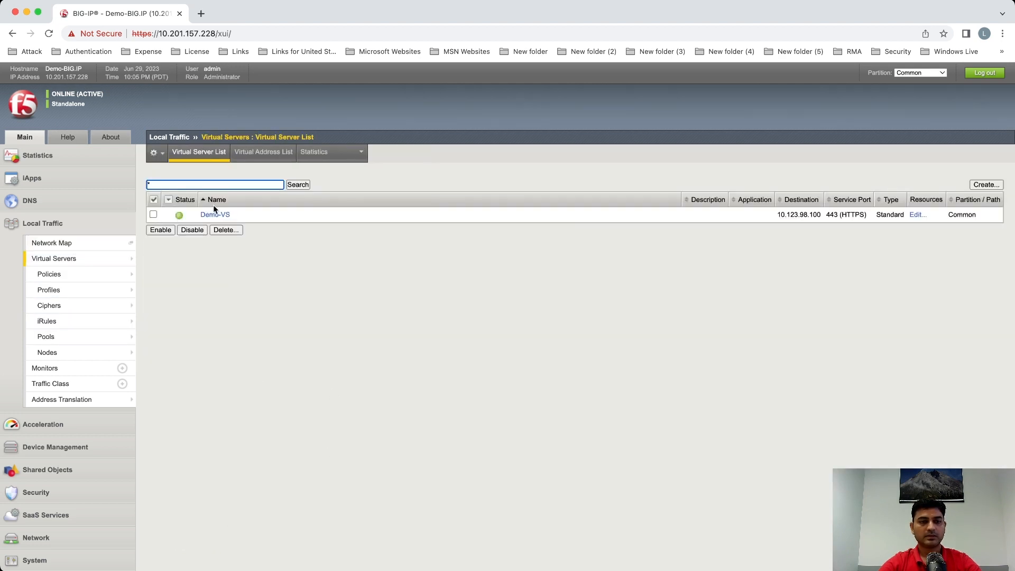
pyautogui.click(214, 214)
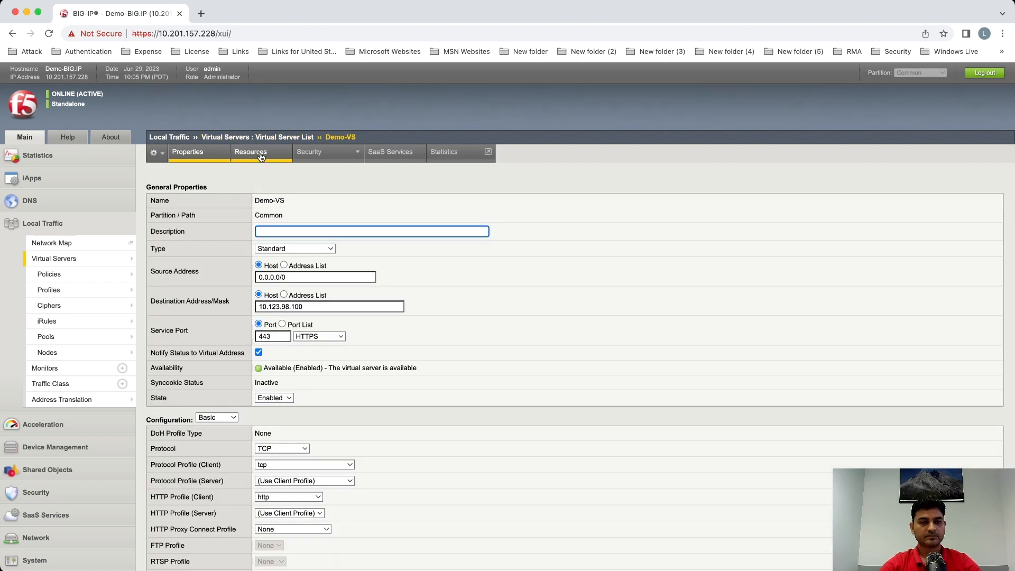
pyautogui.click(250, 152)
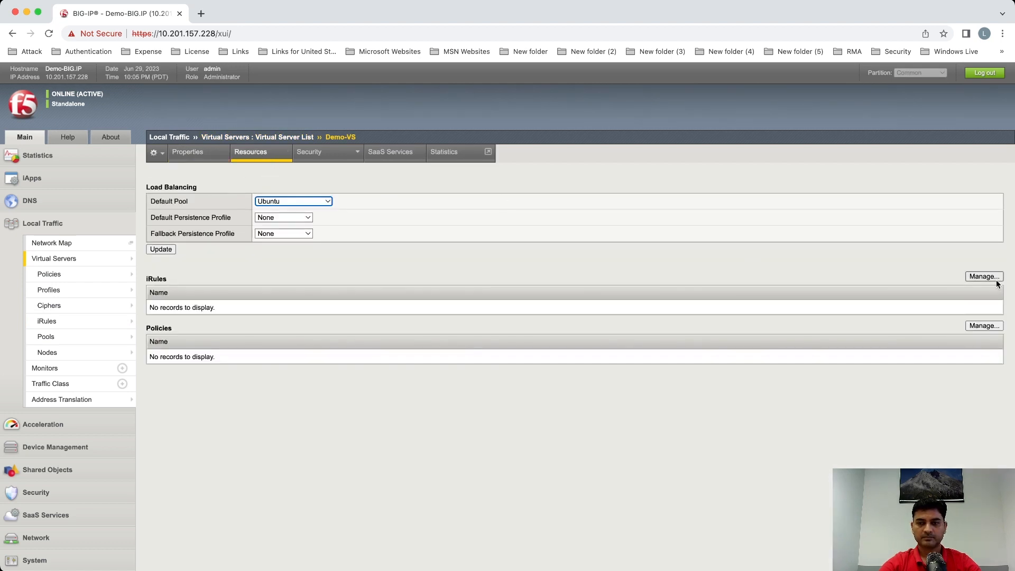
pyautogui.click(983, 276)
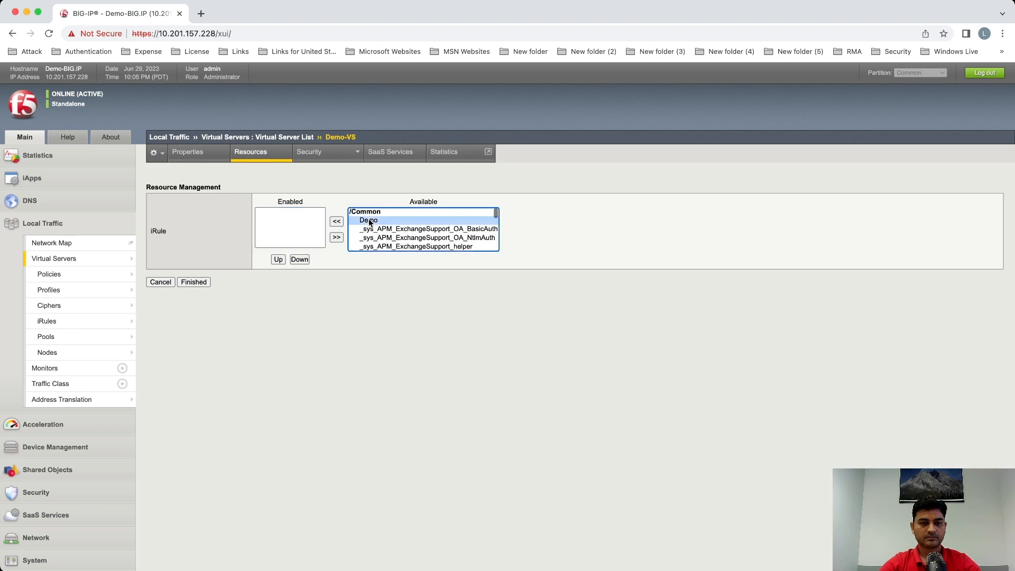
pyautogui.click(336, 221)
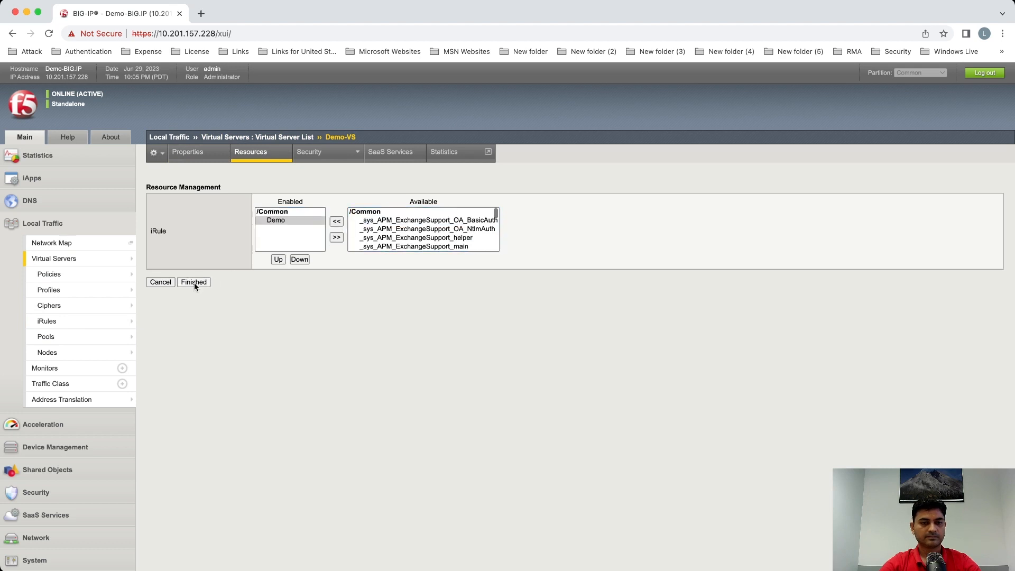
pyautogui.click(193, 282)
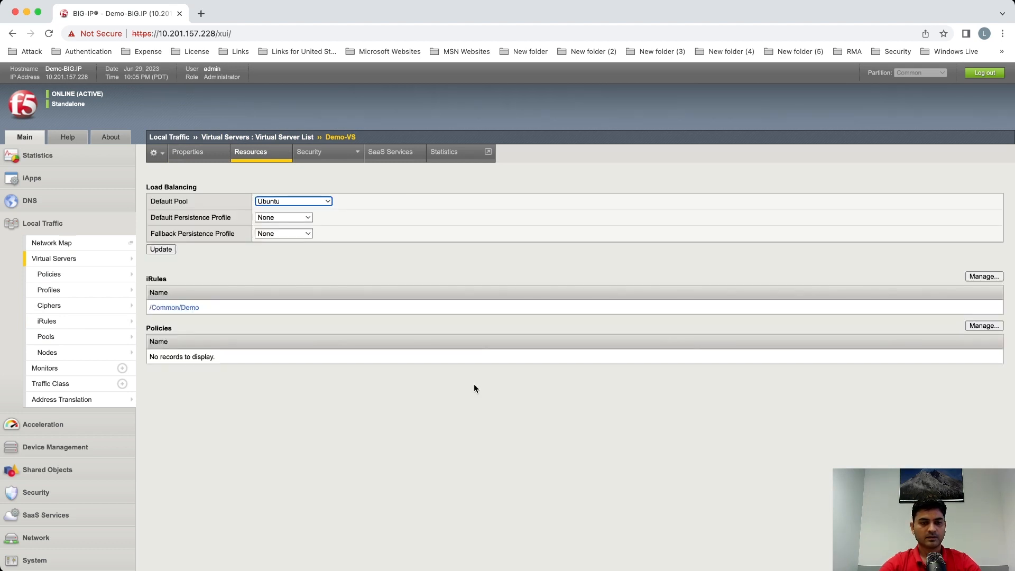
pyautogui.moveTo(569, 475)
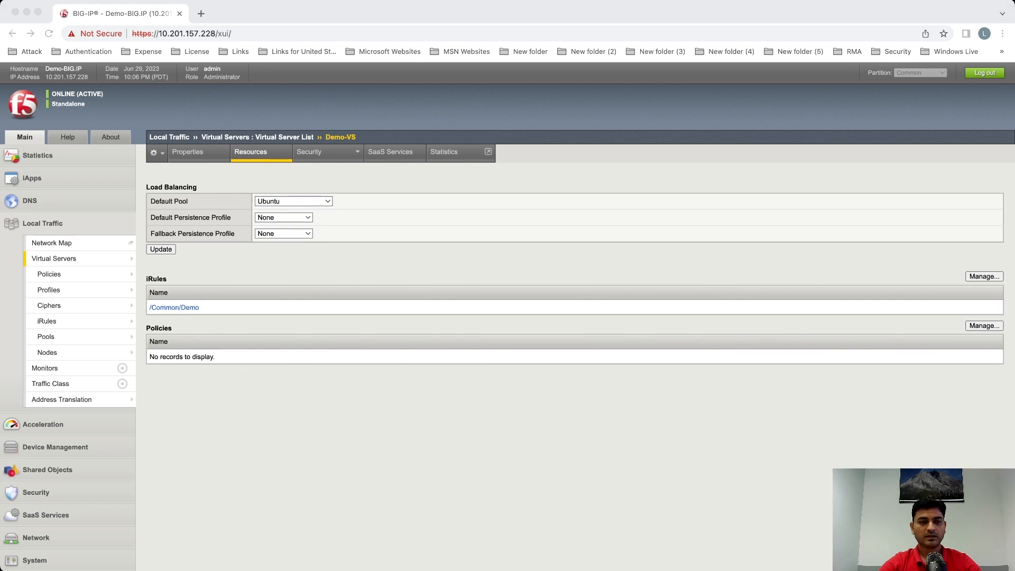
pyautogui.moveTo(92, 479)
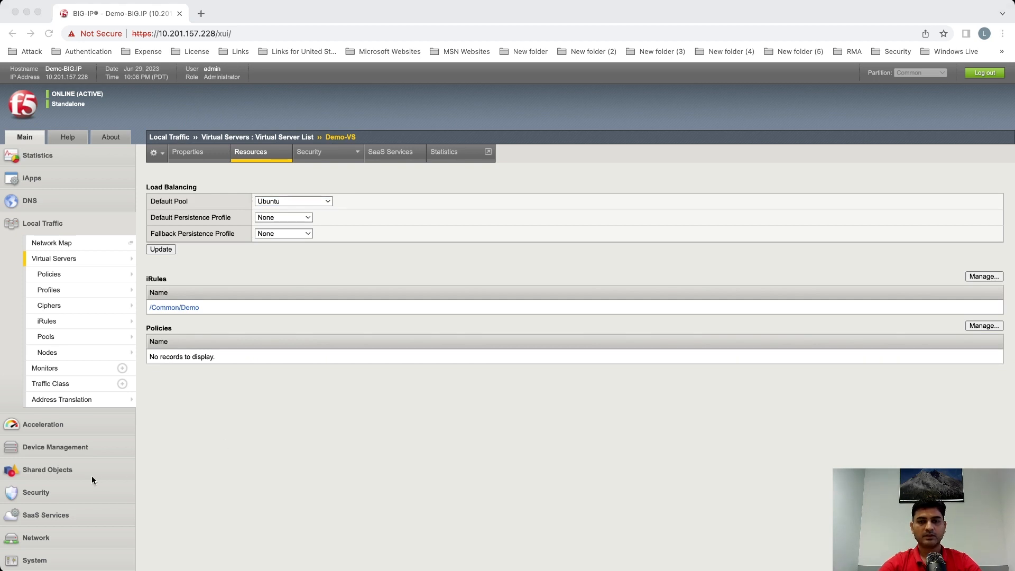
pyautogui.moveTo(464, 141)
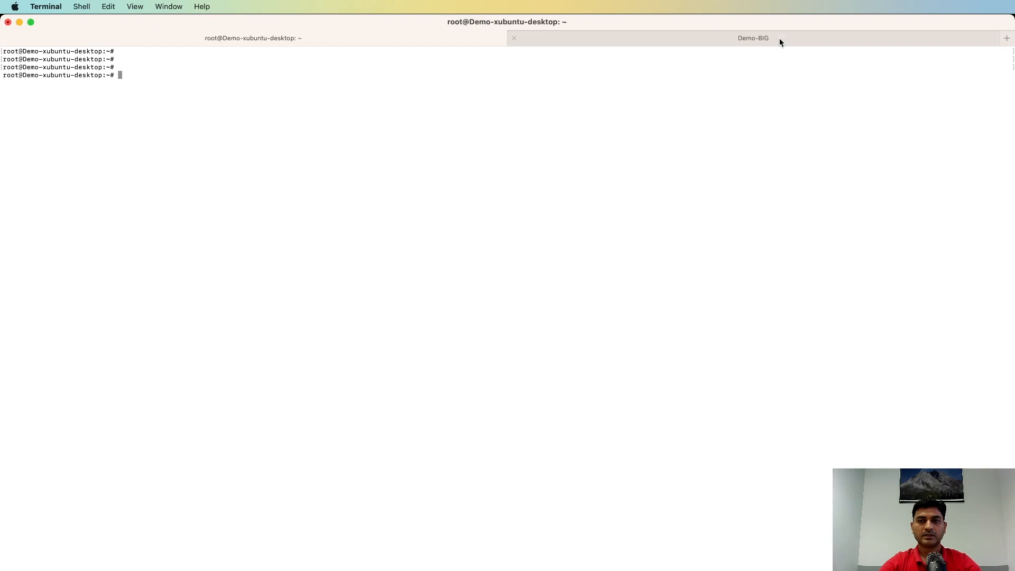
# - On Demo-BIG, run tcpdump for host 10.123.98.100 port 443 writing /var/tmp/Demo1.pcap
pyautogui.click(752, 38)
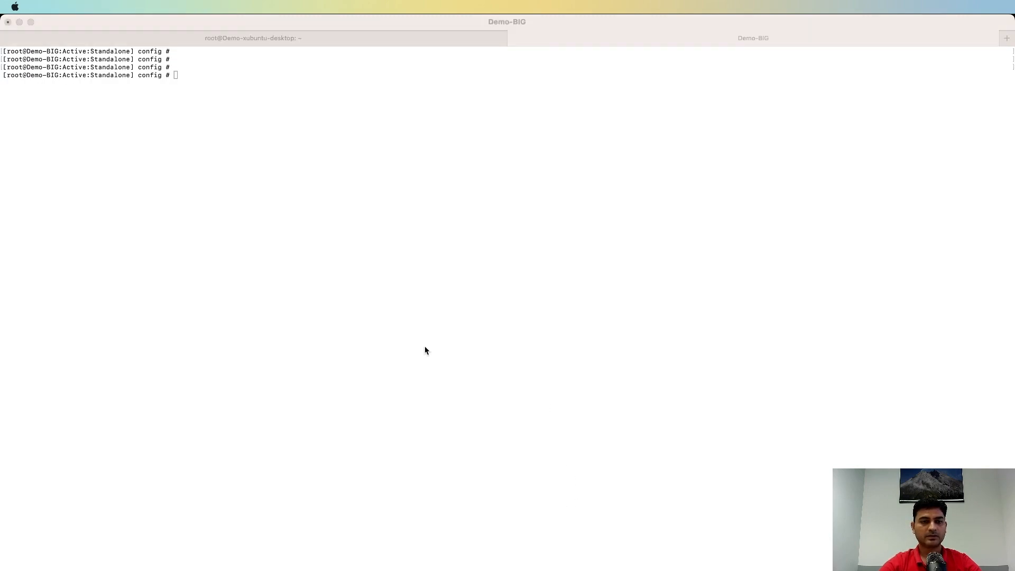
pyautogui.moveTo(461, 104)
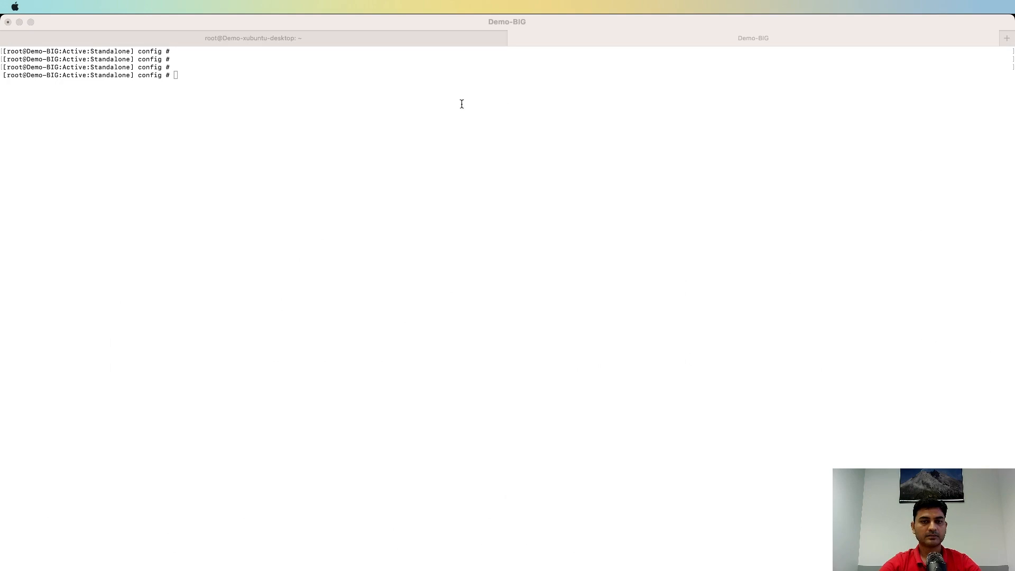
pyautogui.moveTo(184, 104)
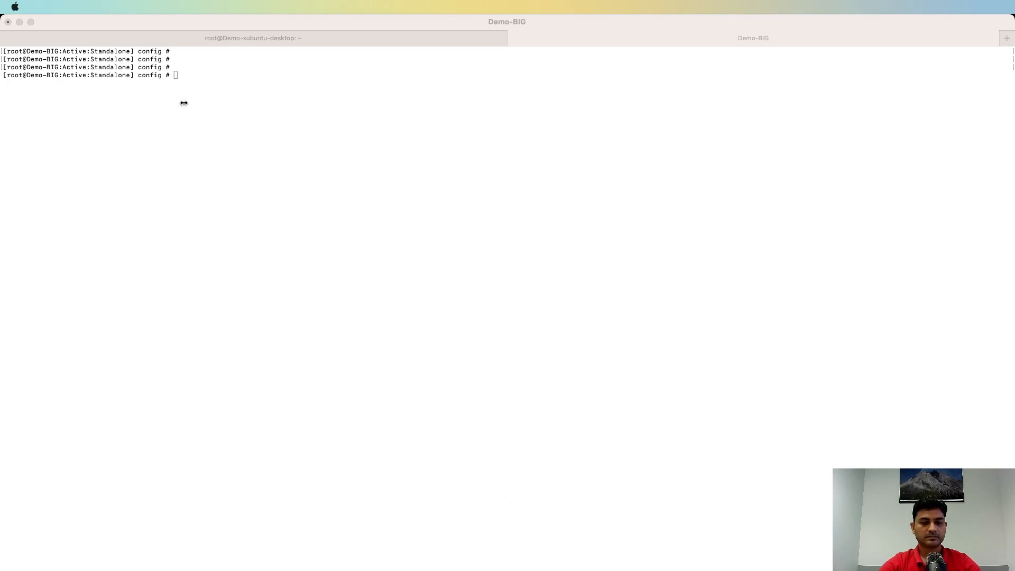
pyautogui.write('tcpdump -ni 0.0:nnnp -s0 host 10.123.98.100 and port 443 -w /var/tmp/Demo1.pcap -vvv')
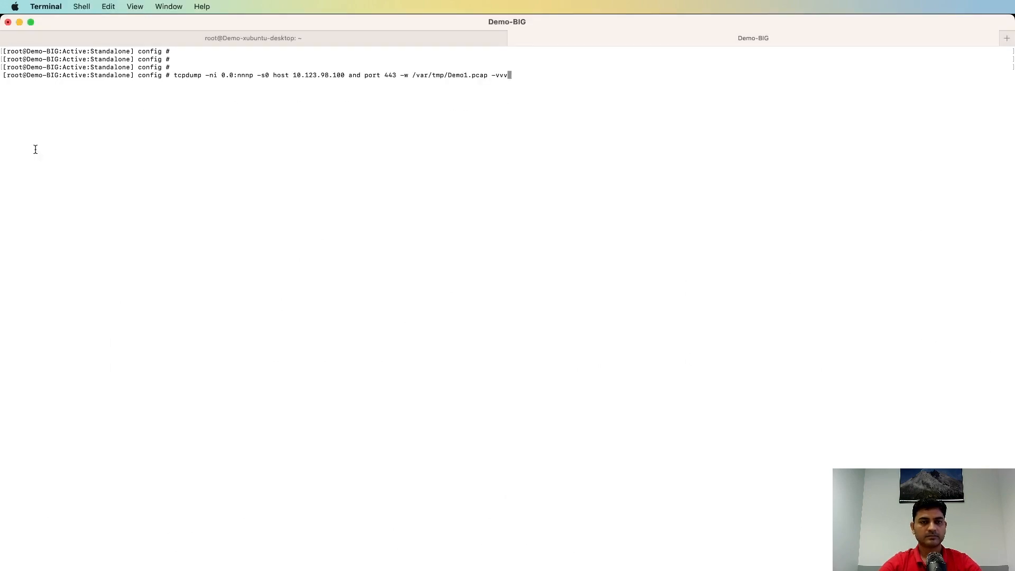
pyautogui.press('Return')
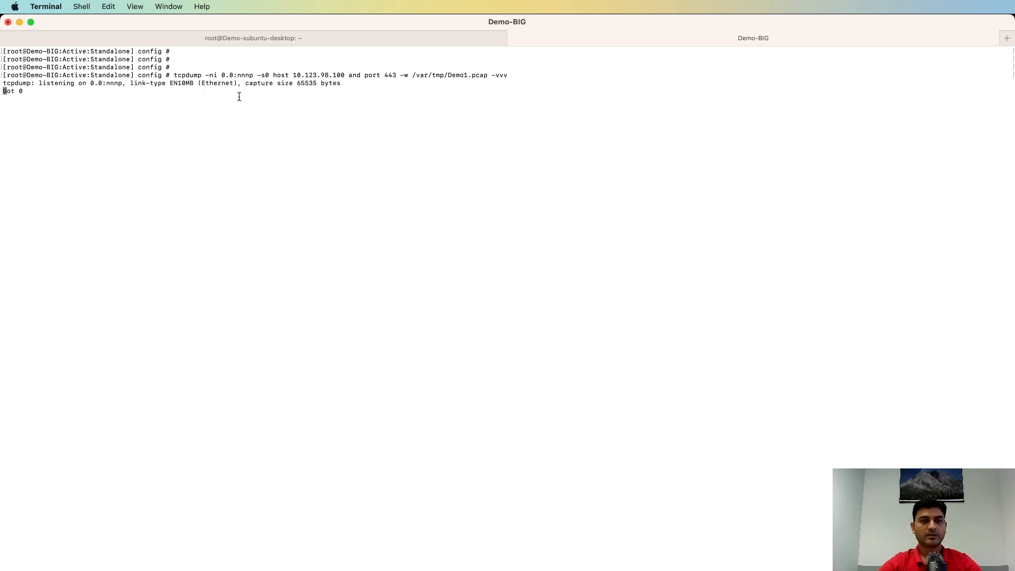
pyautogui.moveTo(310, 73)
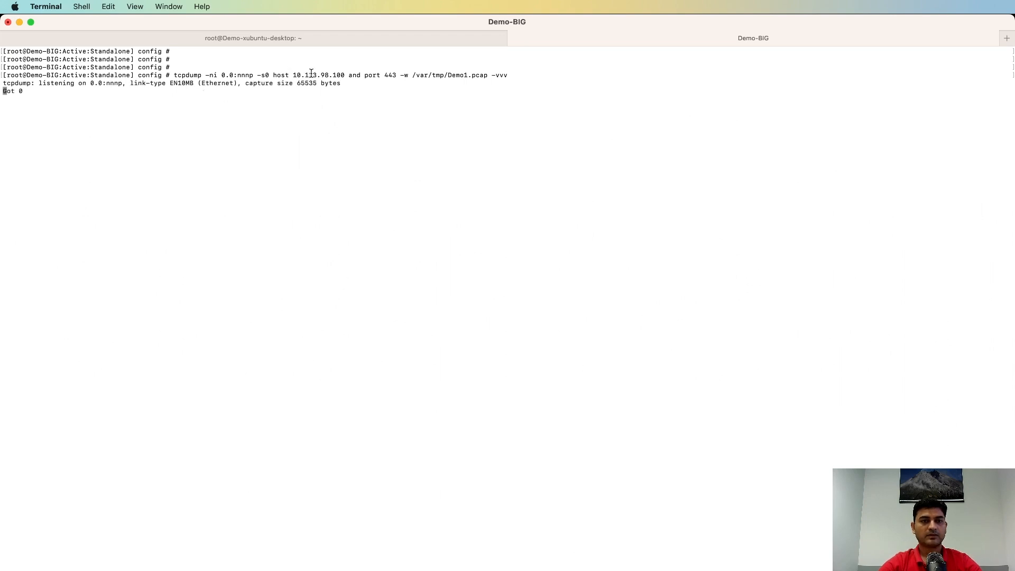
pyautogui.doubleClick(318, 75)
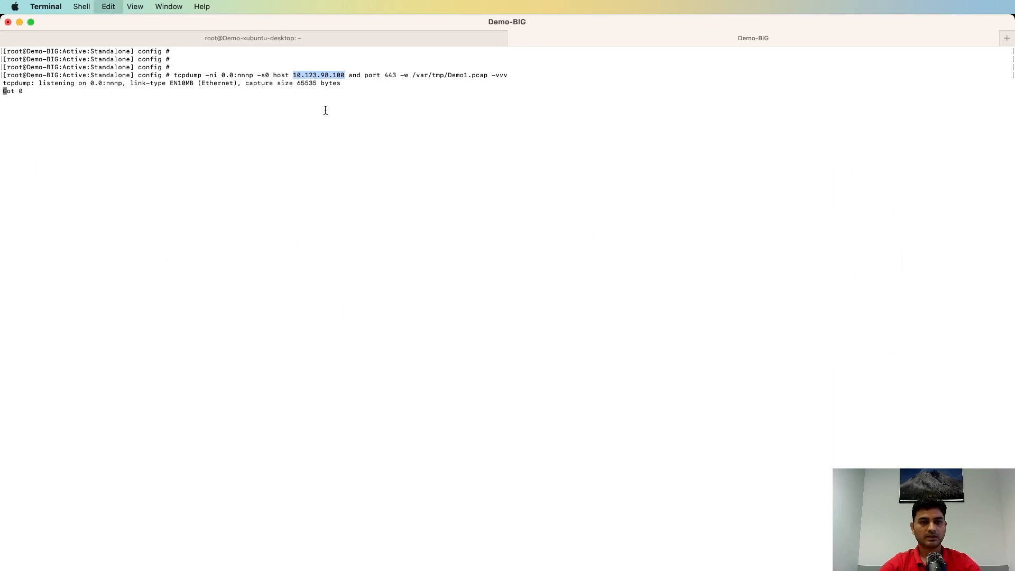
pyautogui.click(251, 37)
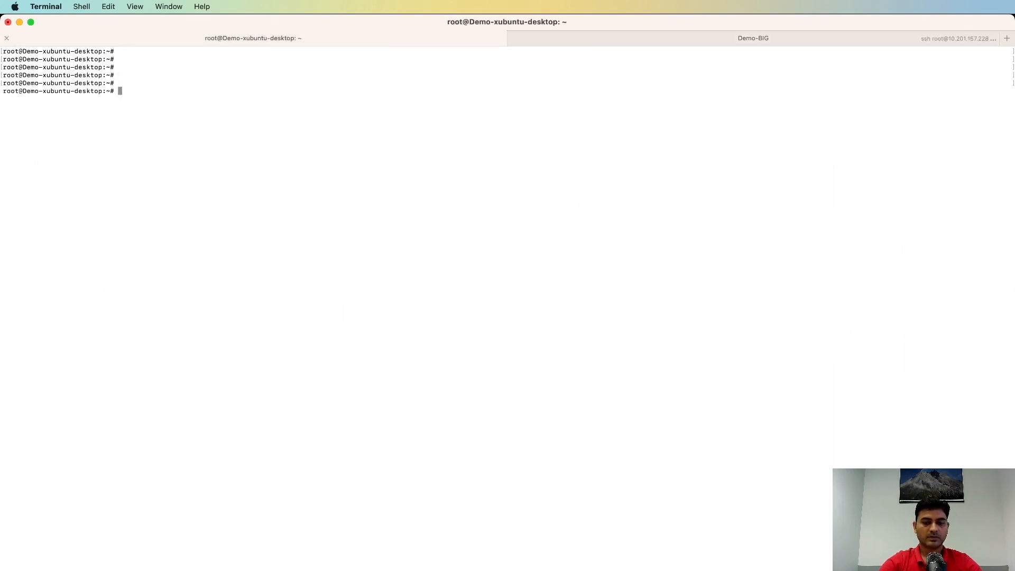
pyautogui.write('curl -k')
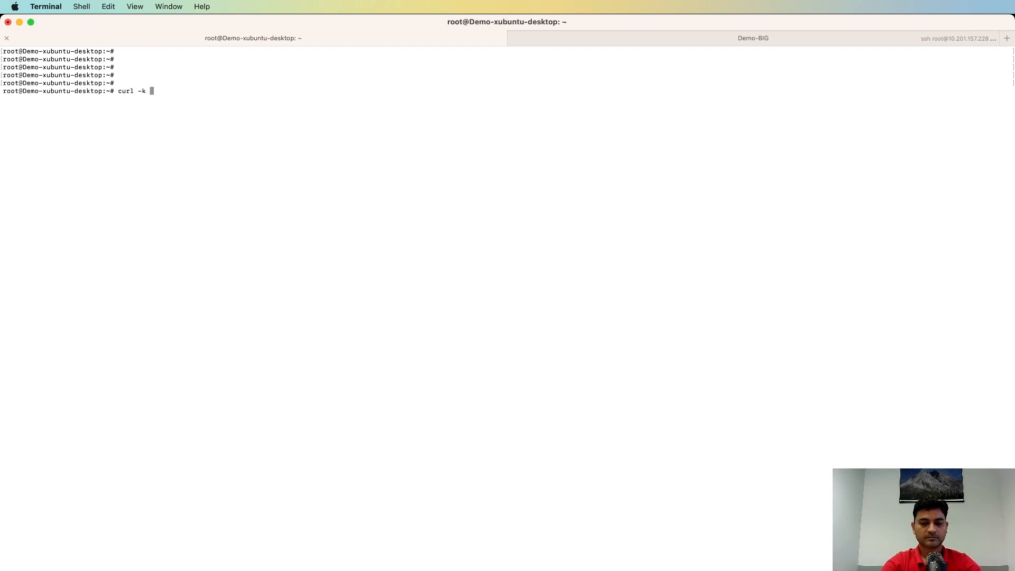
pyautogui.write('https://10.123.98.100')
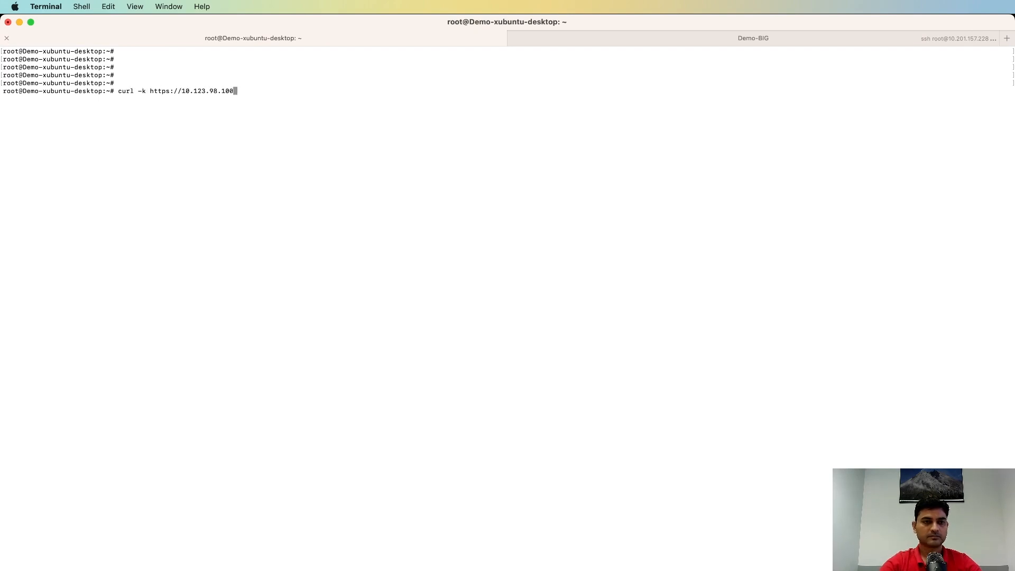
pyautogui.press('Return')
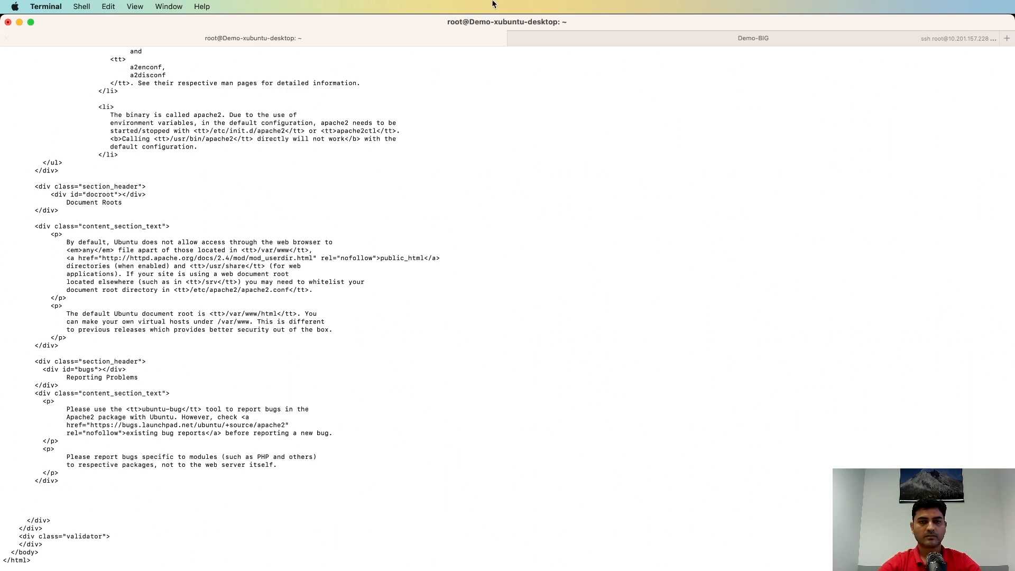
# - Stop tcpdump on Demo-BIG with Ctrl+C, then run cat /var/log/ltm | grep Dem
pyautogui.click(752, 38)
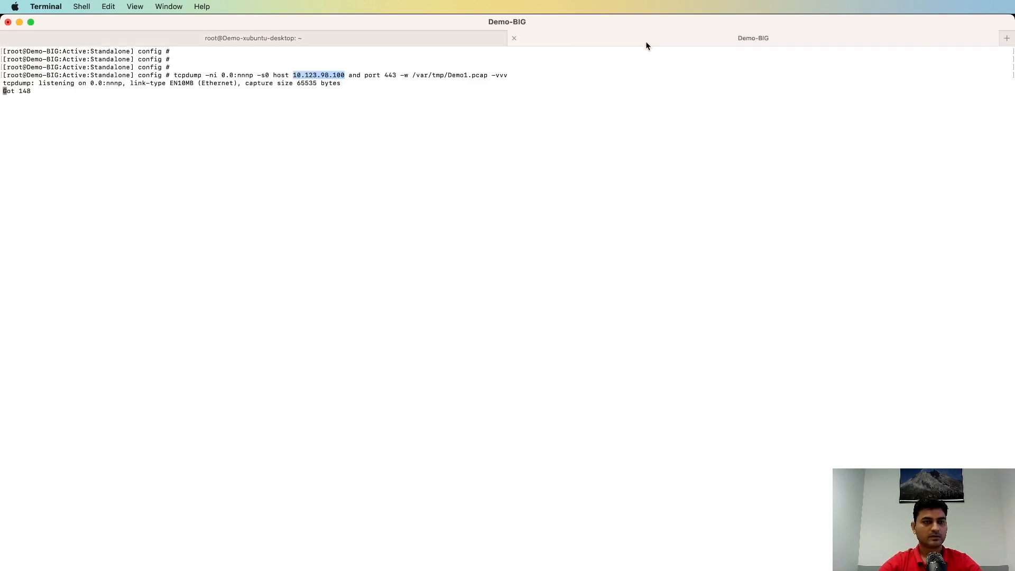
pyautogui.moveTo(645, 46)
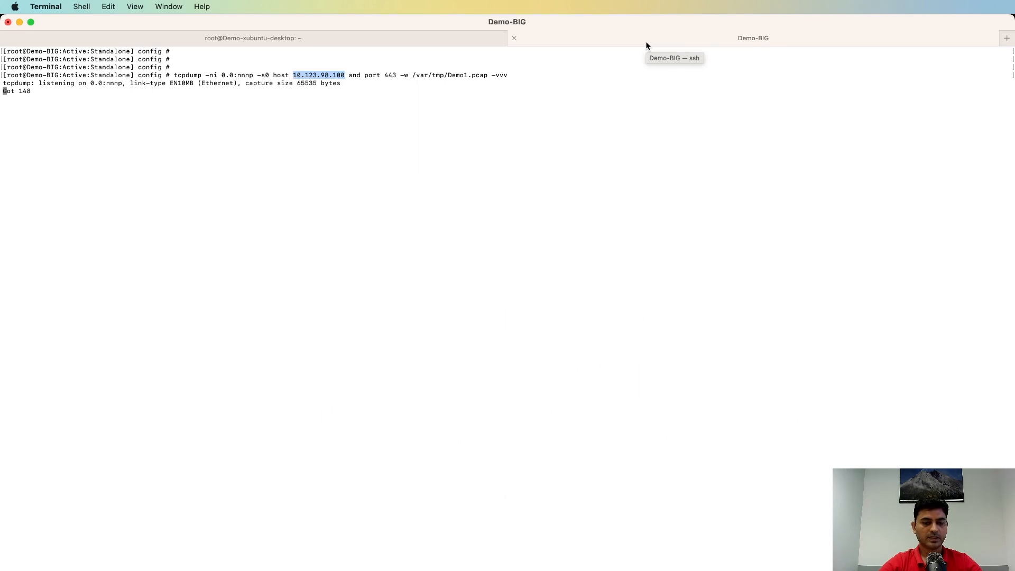
pyautogui.press('ctrl+c')
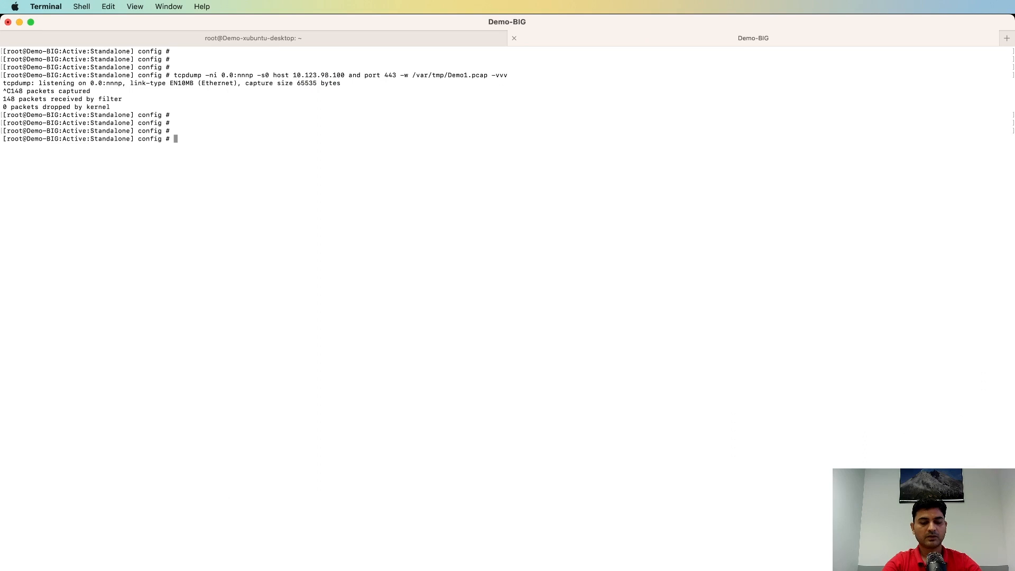
pyautogui.write('cat')
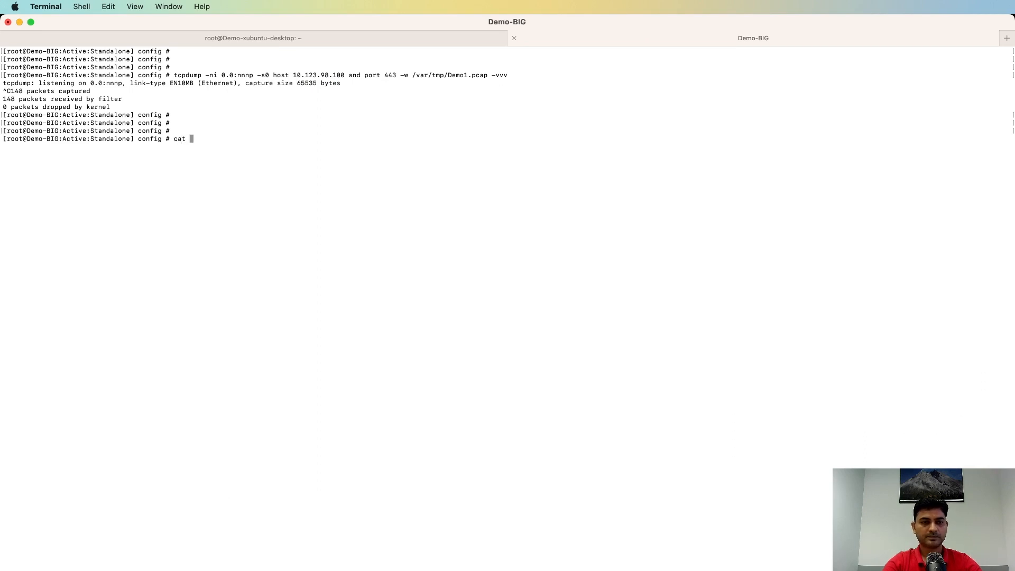
pyautogui.write('/var/')
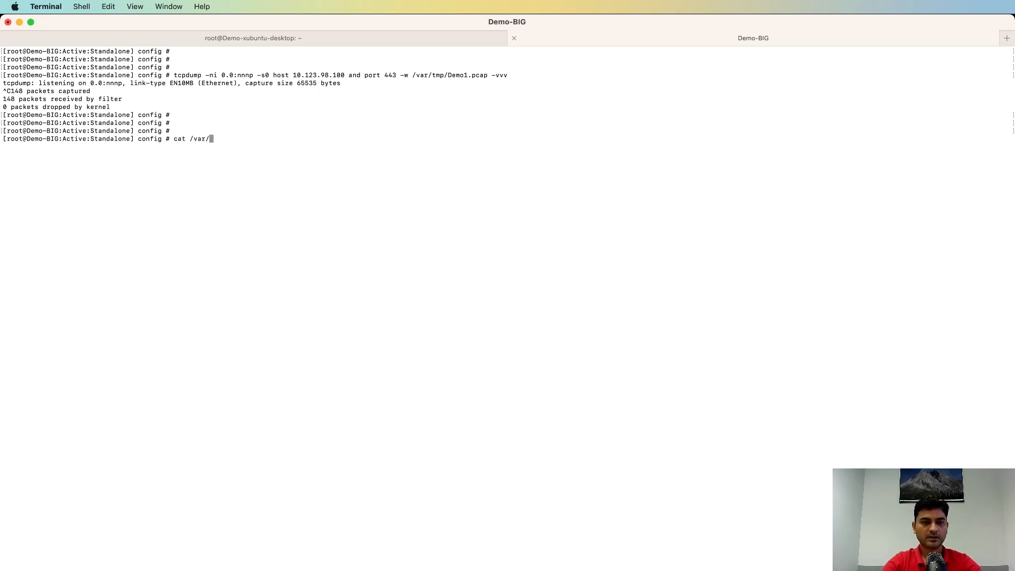
pyautogui.write('log/1')
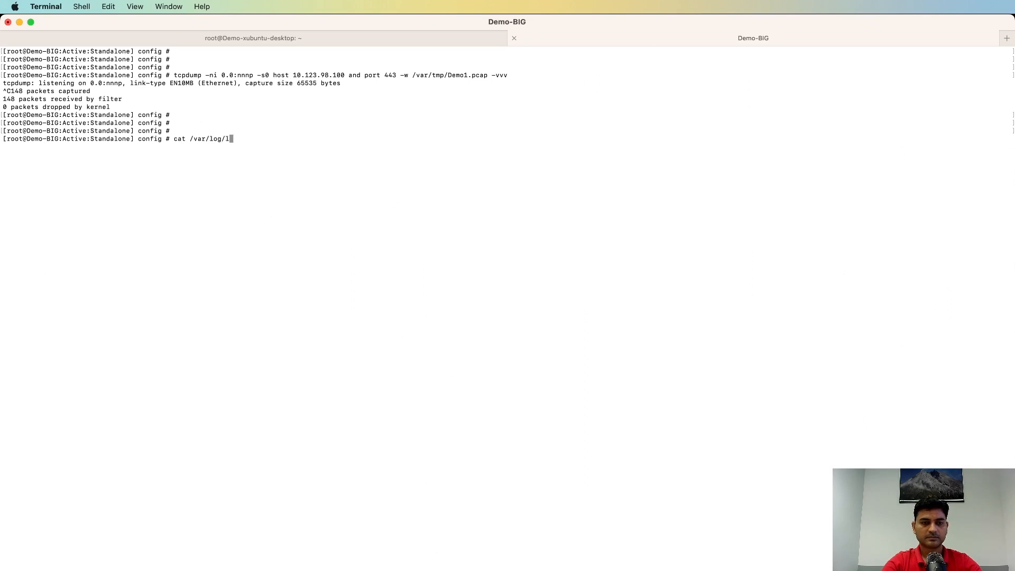
pyautogui.write('tm | grep Demp')
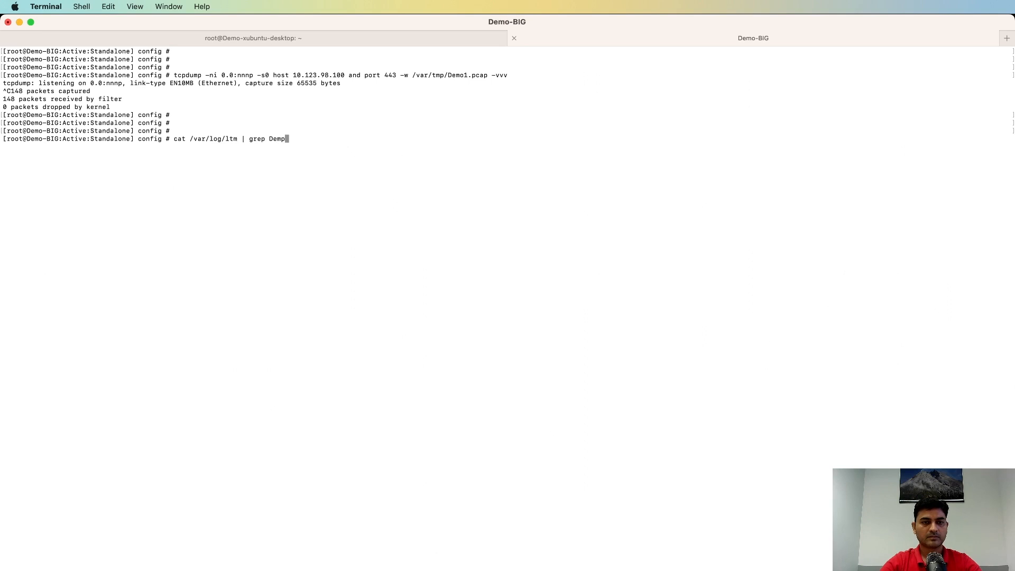
pyautogui.press('Backspace')
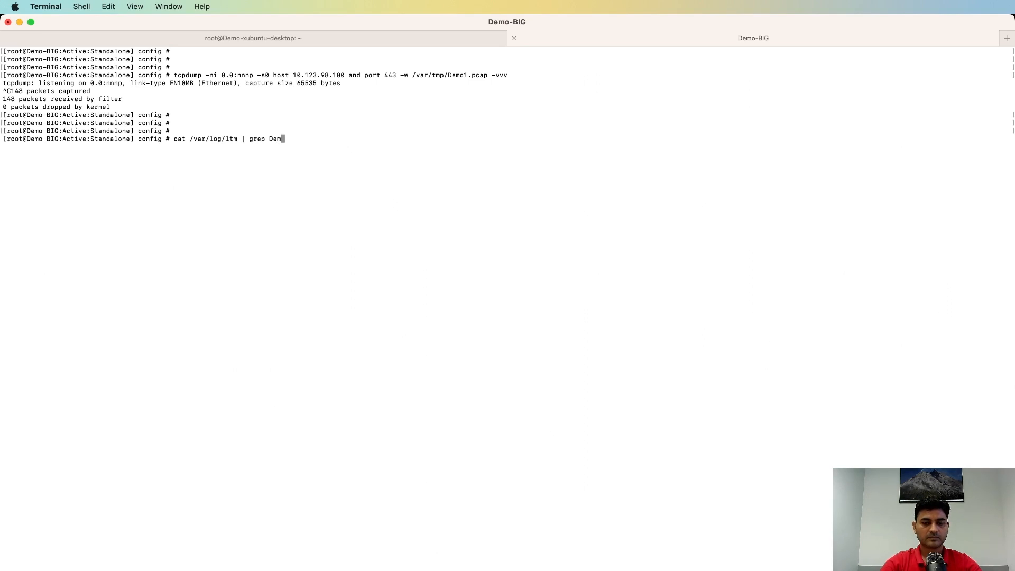
pyautogui.press('Return')
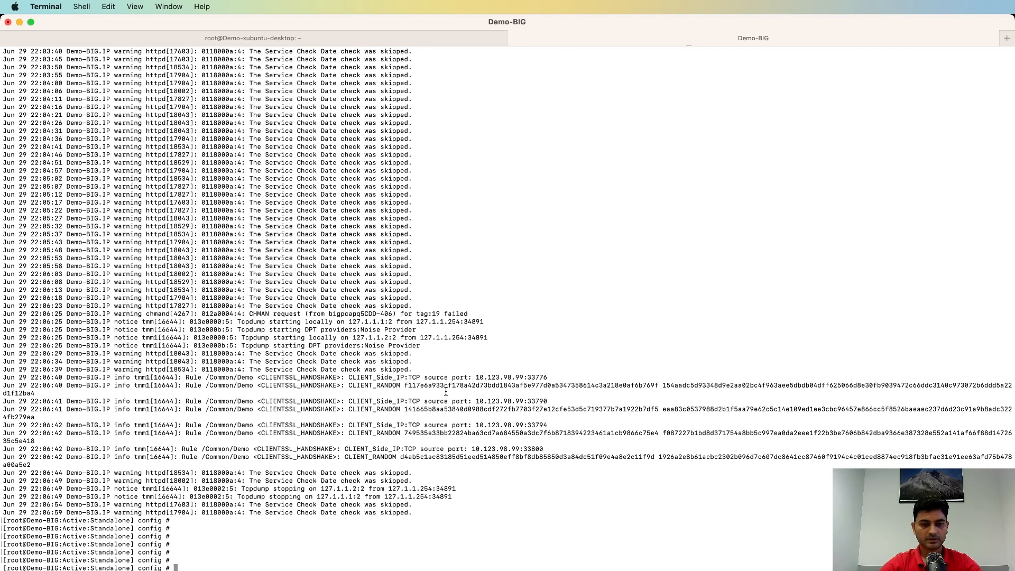
pyautogui.moveTo(470, 537)
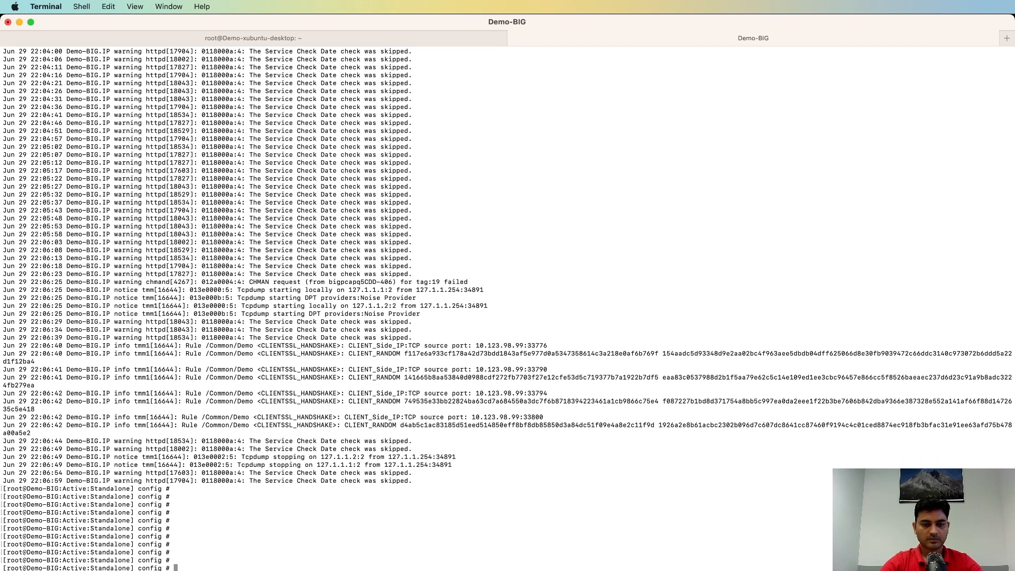
pyautogui.moveTo(571, 381)
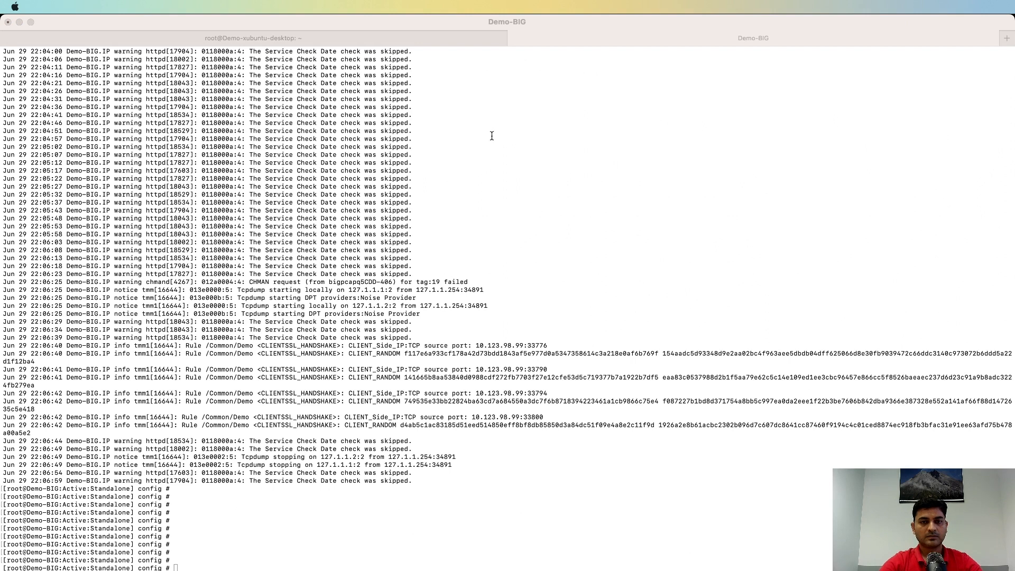
pyautogui.moveTo(266, 555)
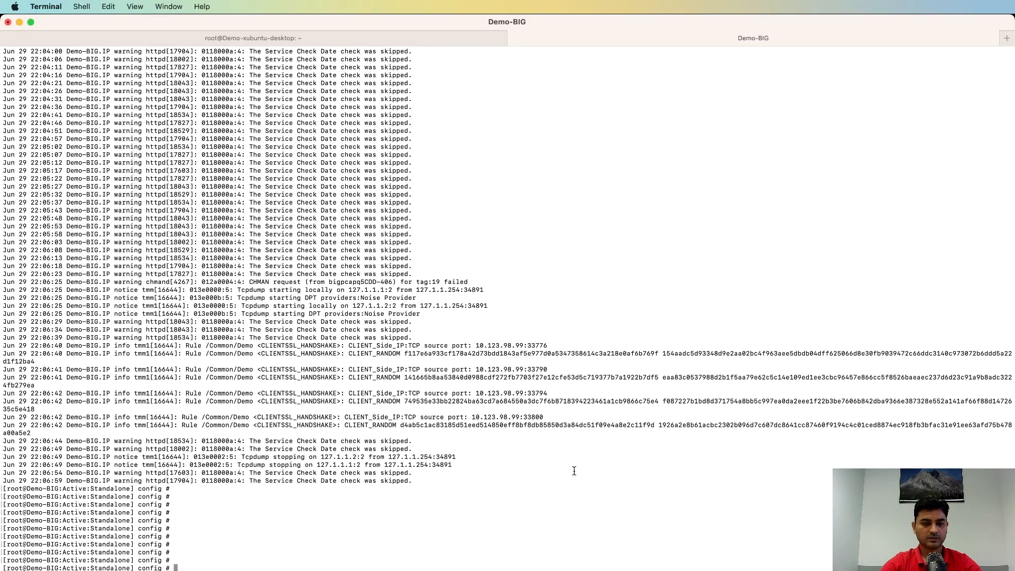
# - Scroll up through the Demo log output to review the CLIENT_RANDOM entries
pyautogui.scroll(3)
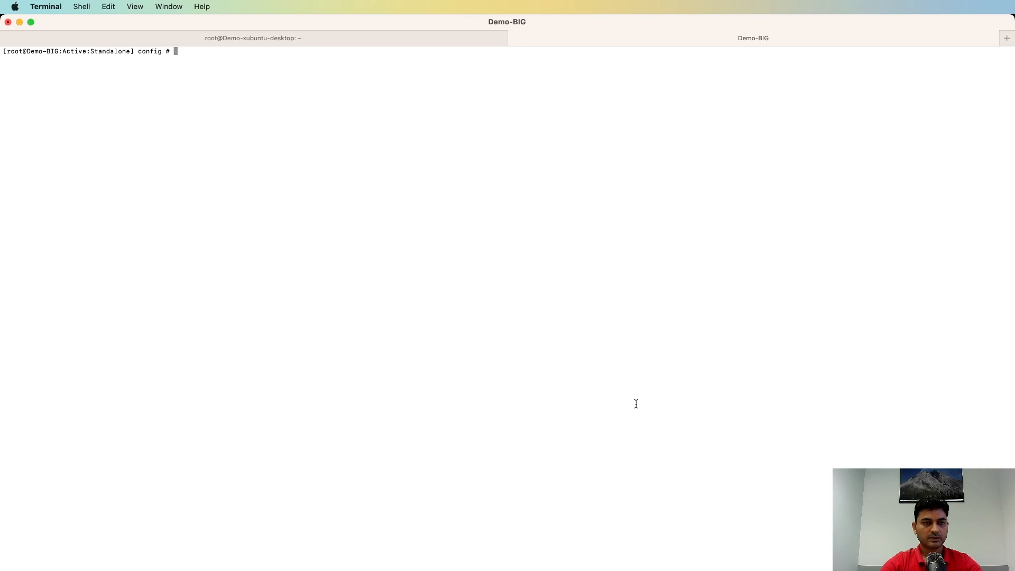
# - Grep CLIENT_RANDOM lines from /var/log/ltm* into /var/tmp/sessionsecrets.pms and cat that file
pyautogui.write("grep -h -o 'CLIENT_RANDOM.*' /var/log/ltm* > /var/tmp/sessionsecrets.pms")
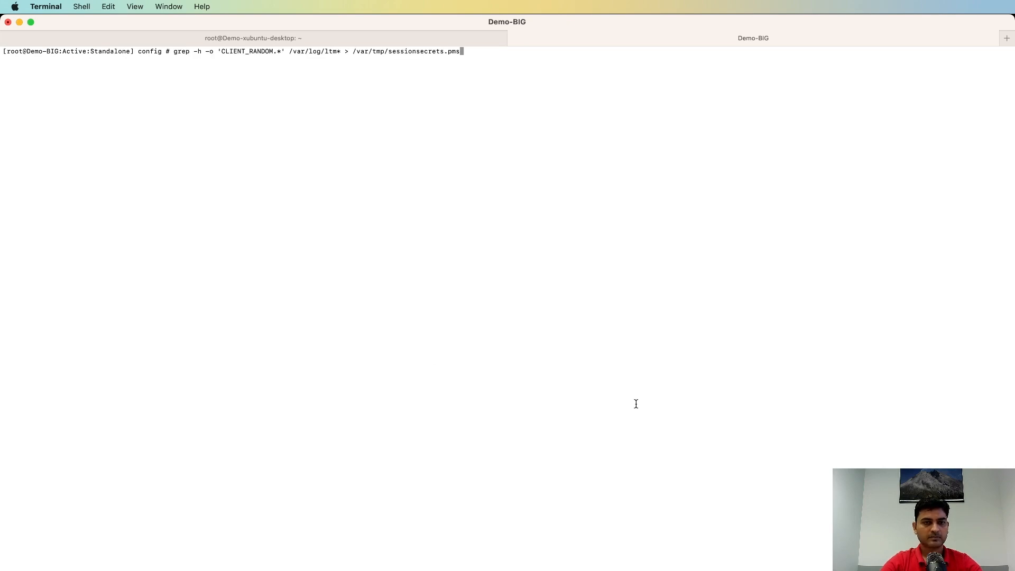
pyautogui.press('Return')
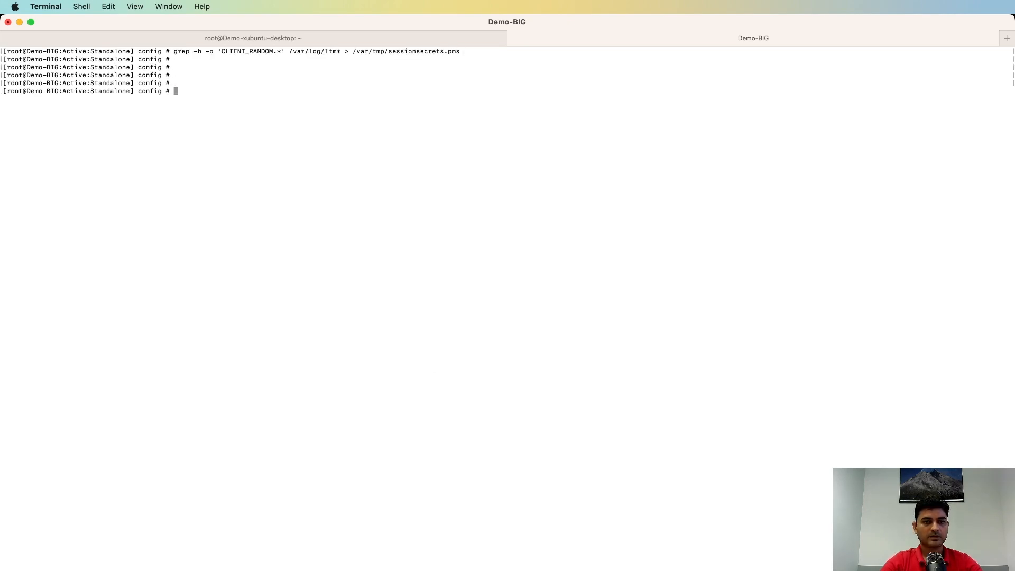
pyautogui.write('cat')
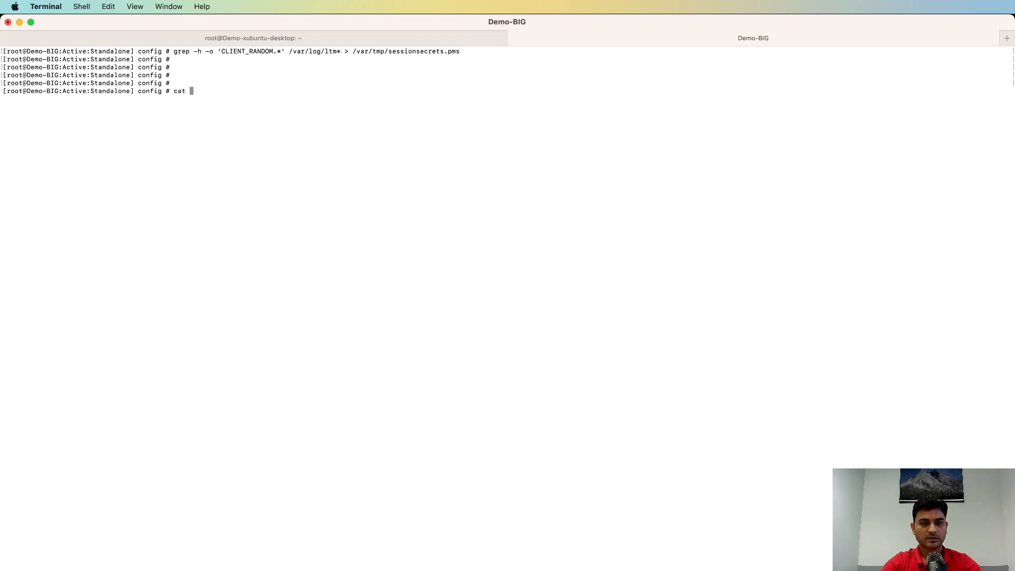
pyautogui.doubleClick(451, 51)
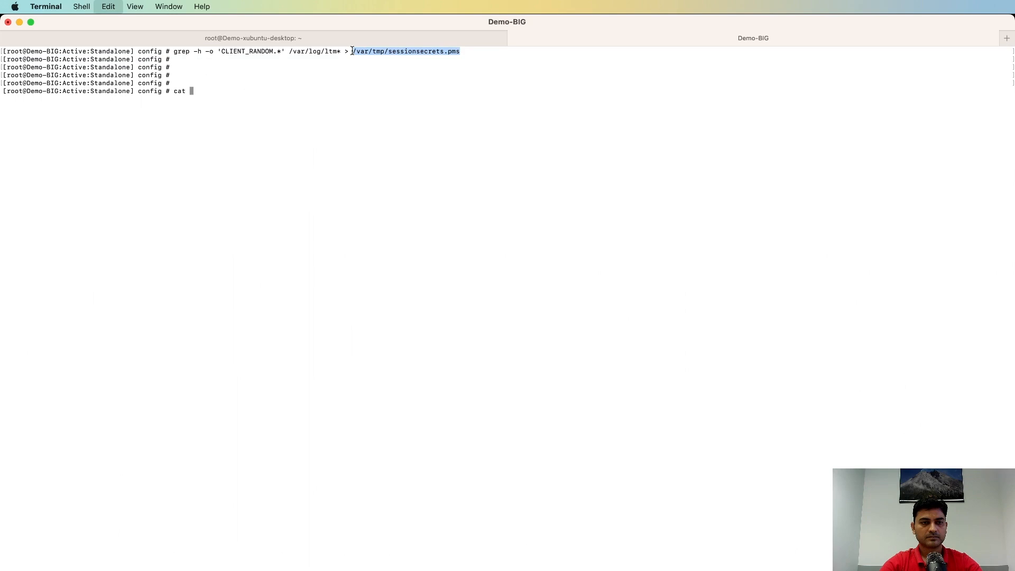
pyautogui.press('Return')
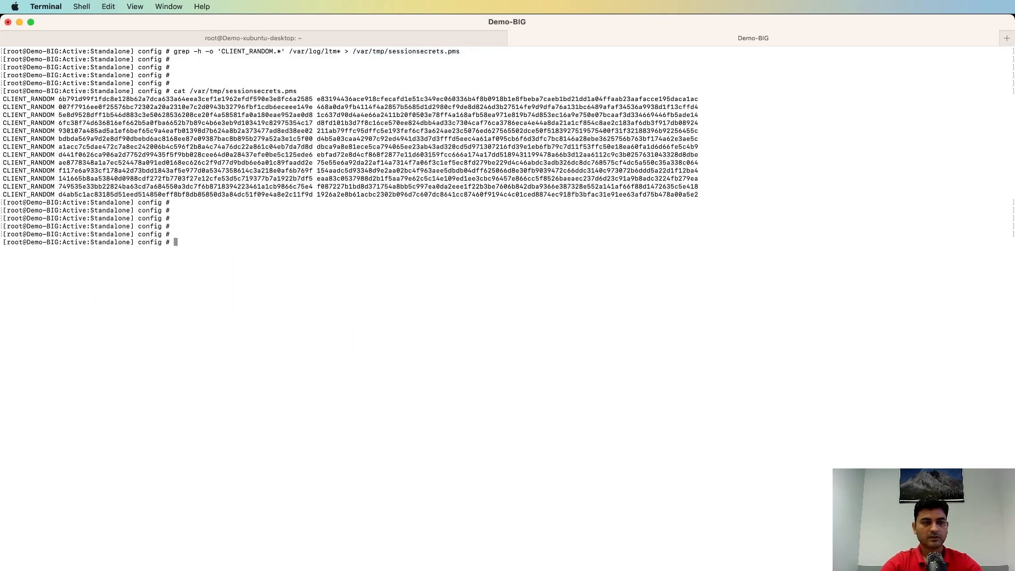
pyautogui.press('Return')
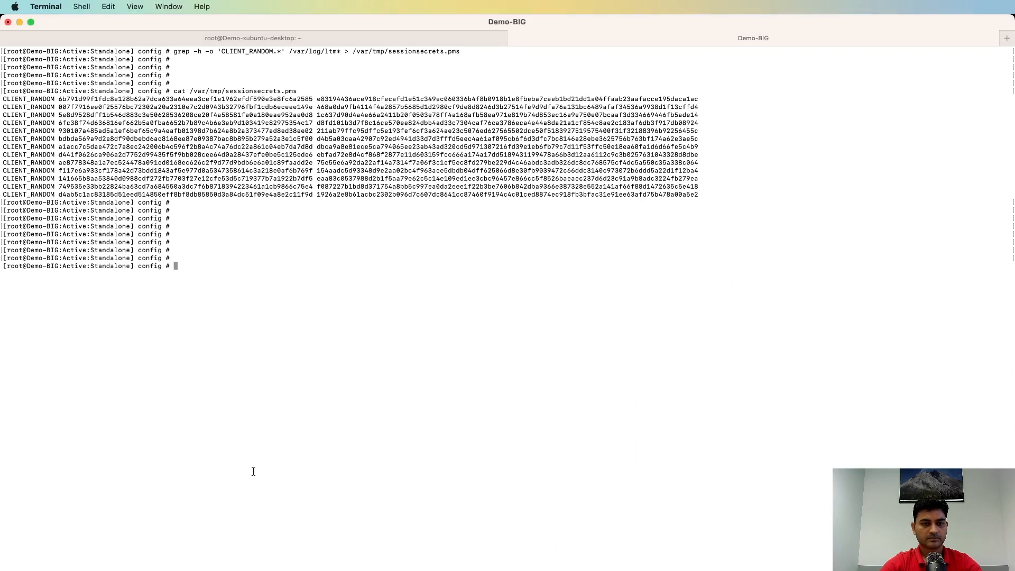
pyautogui.press('Return')
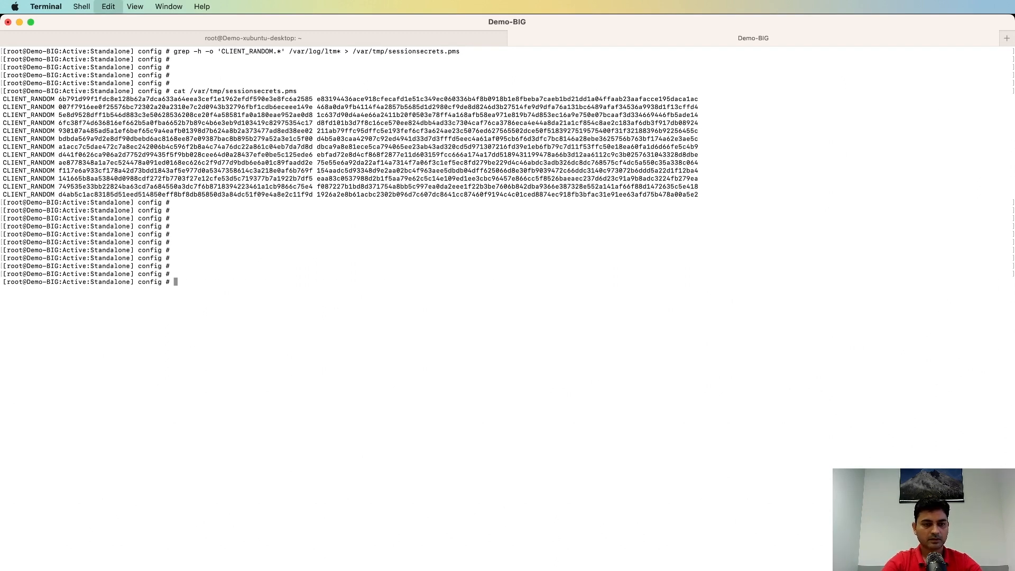
# - Run tshark on /var/tmp/Demo1.pcap with sessionsecrets.pms as ssl.keylog_file, filtered to http
pyautogui.write('tshark -r /var/tmp/Demo1.pcap -o ssl.keylog_file:/var/tmp/sessionsecrets.pms -Y http')
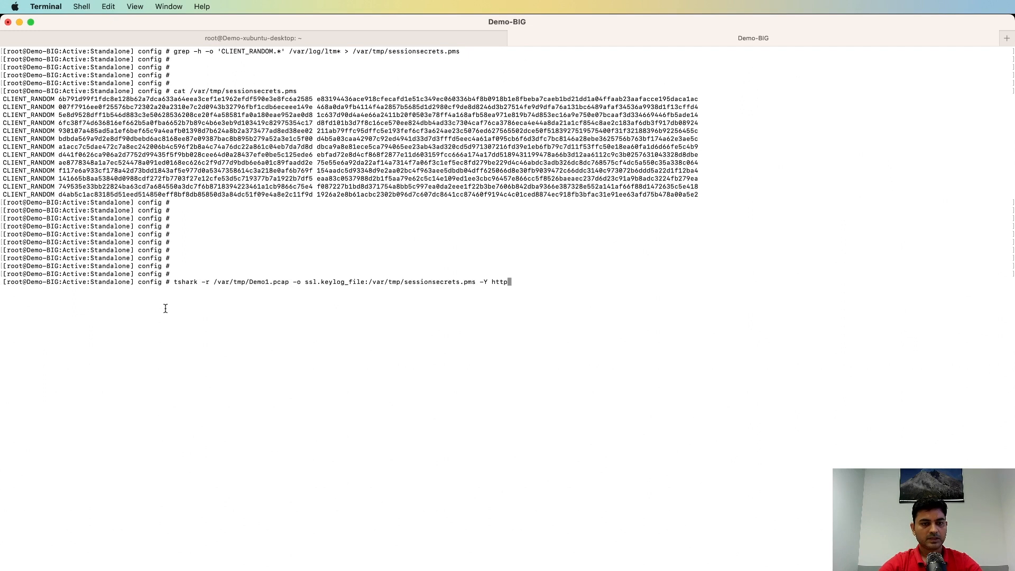
pyautogui.moveTo(262, 289)
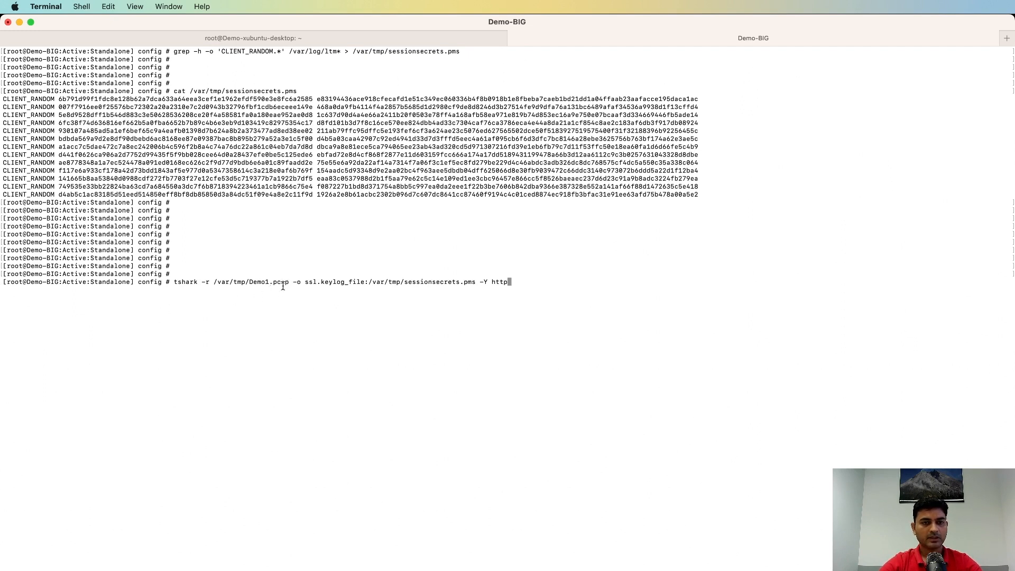
pyautogui.moveTo(276, 305)
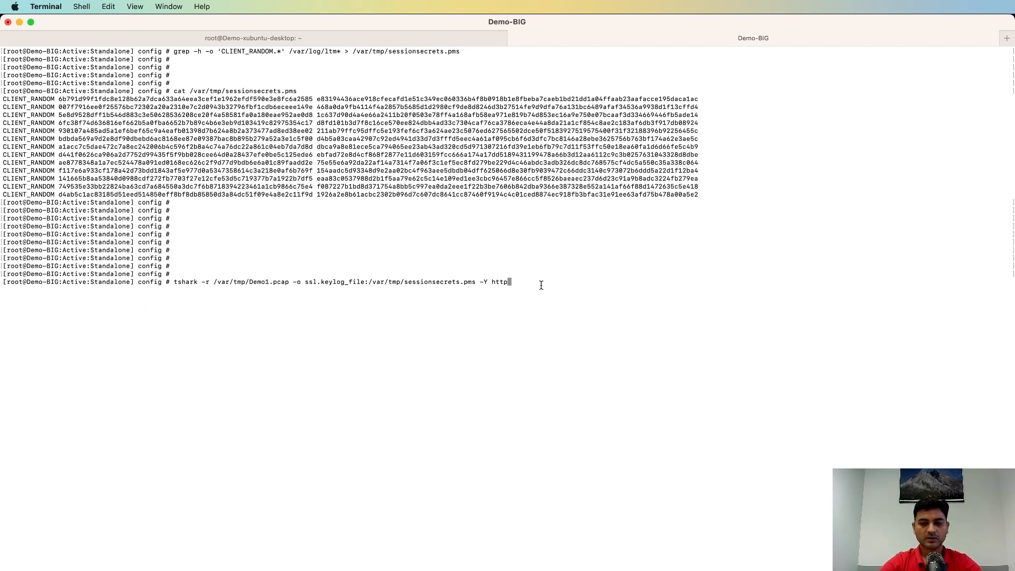
pyautogui.press('Return')
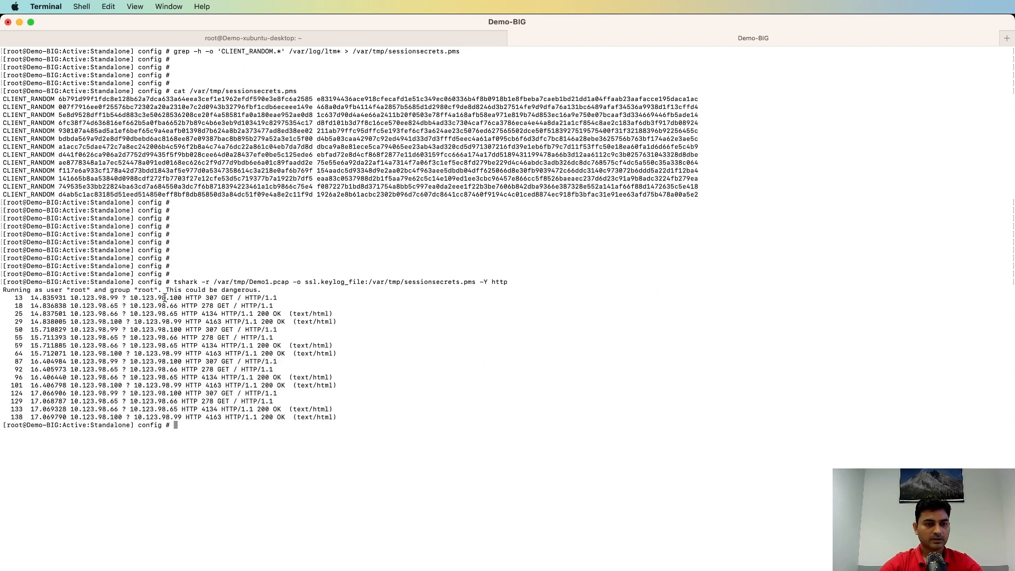
# - Select text in the decrypted tshark HTTP output from Demo1.pcap
pyautogui.doubleClick(158, 297)
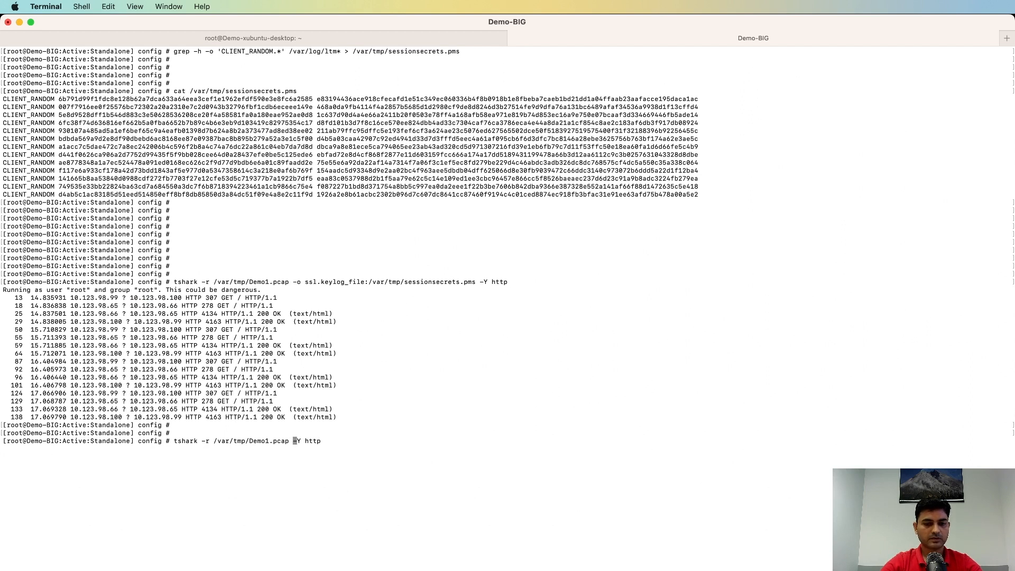
# - Run 'tshark -r /var/tmp/Demo1.pcap -Y http' without the keylog file to compare output
pyautogui.press('Return')
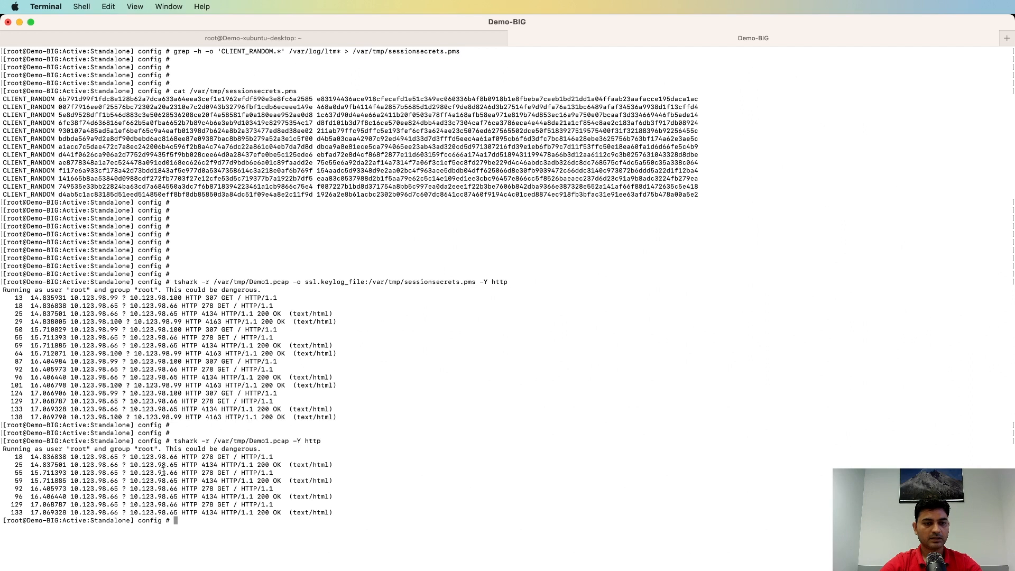
pyautogui.moveTo(485, 458)
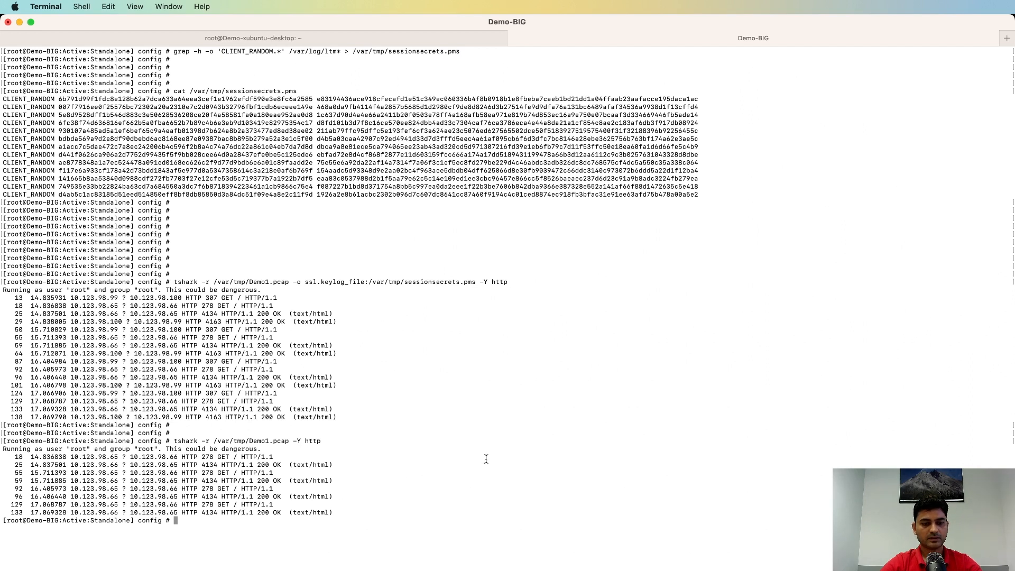